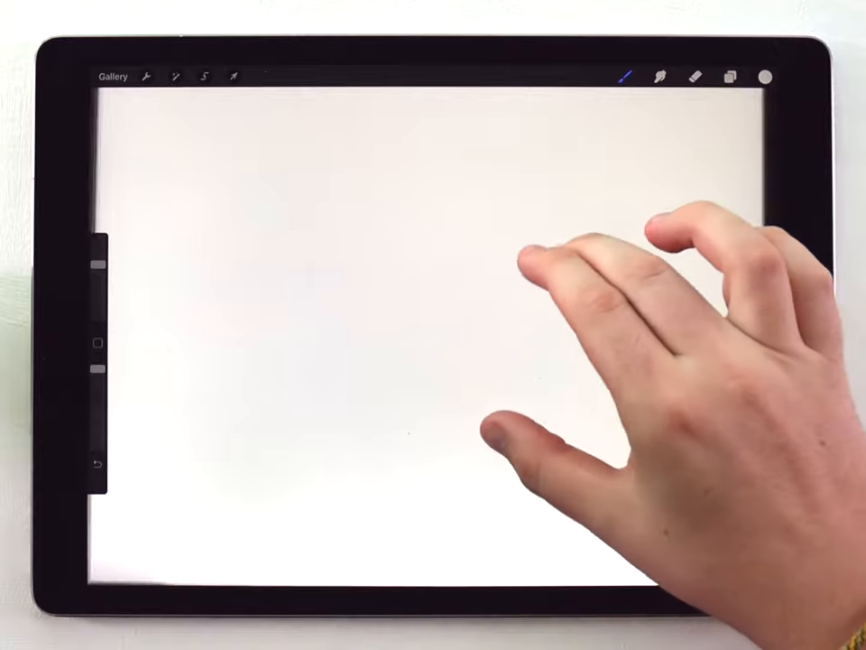
Wash the blank canvas in pale green watercolour and start a selection.
{"action": "left_click", "coordinate": [730, 76]}
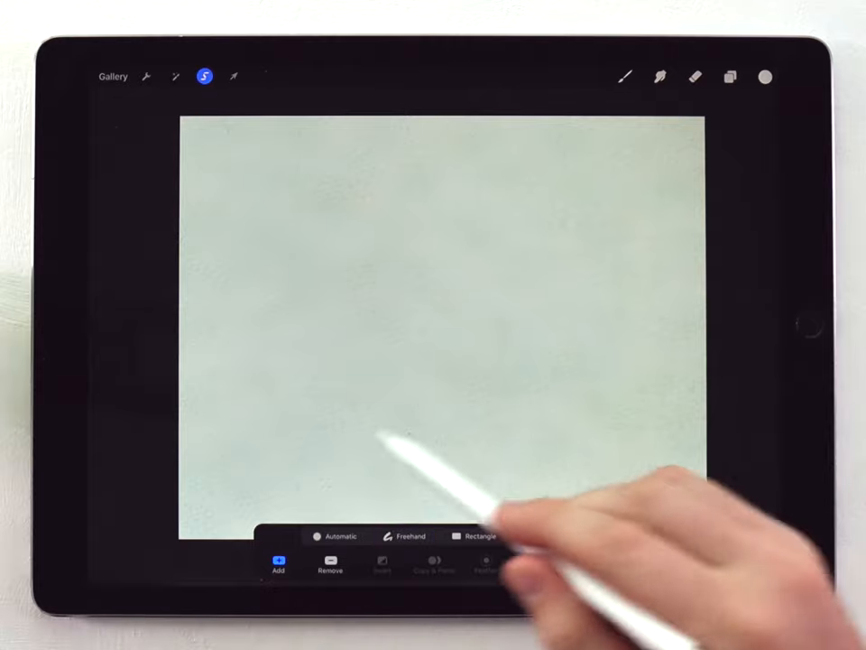
Cut a large white ellipse-selected circle into the centre, on its own layer.
{"action": "left_click", "coordinate": [539, 535]}
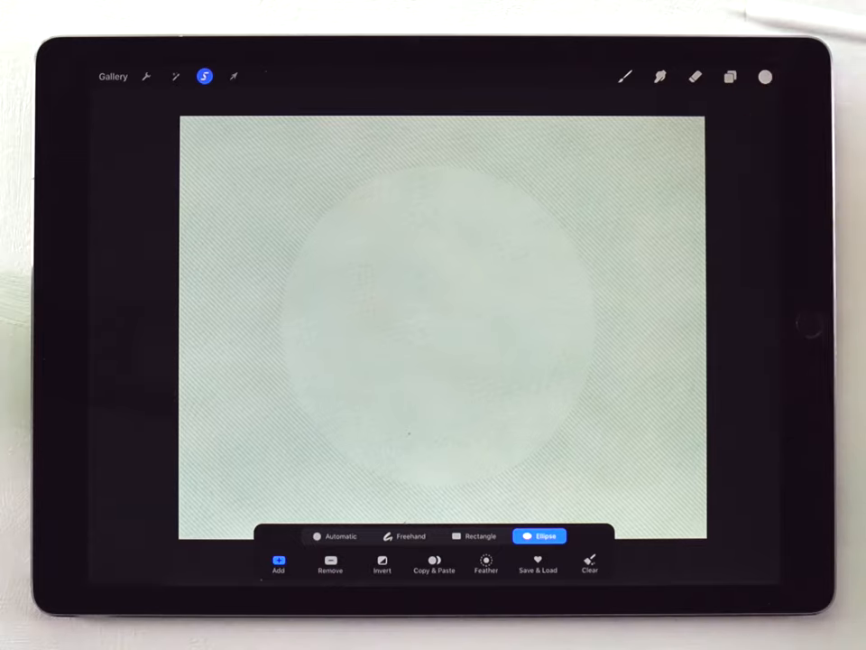
{"action": "left_click", "coordinate": [730, 77]}
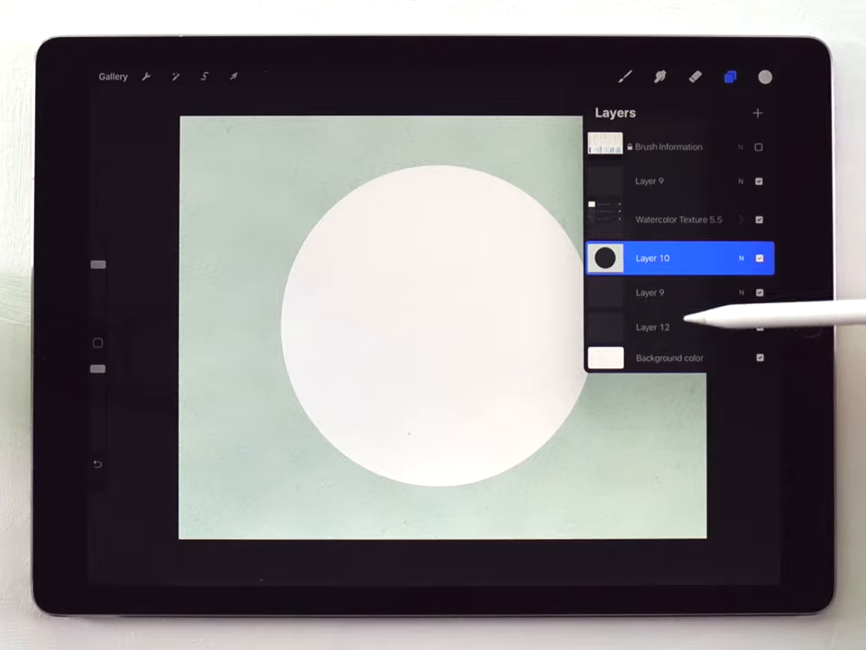
Paint a dark green test stroke into the circle on the layer beneath Layer 10.
{"action": "left_click", "coordinate": [650, 292]}
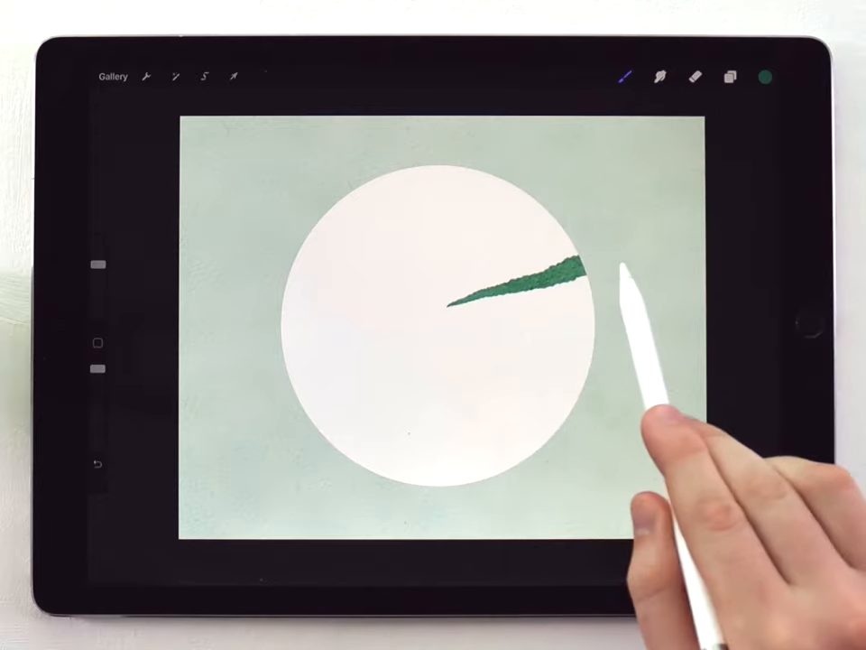
{"action": "left_click", "coordinate": [766, 76]}
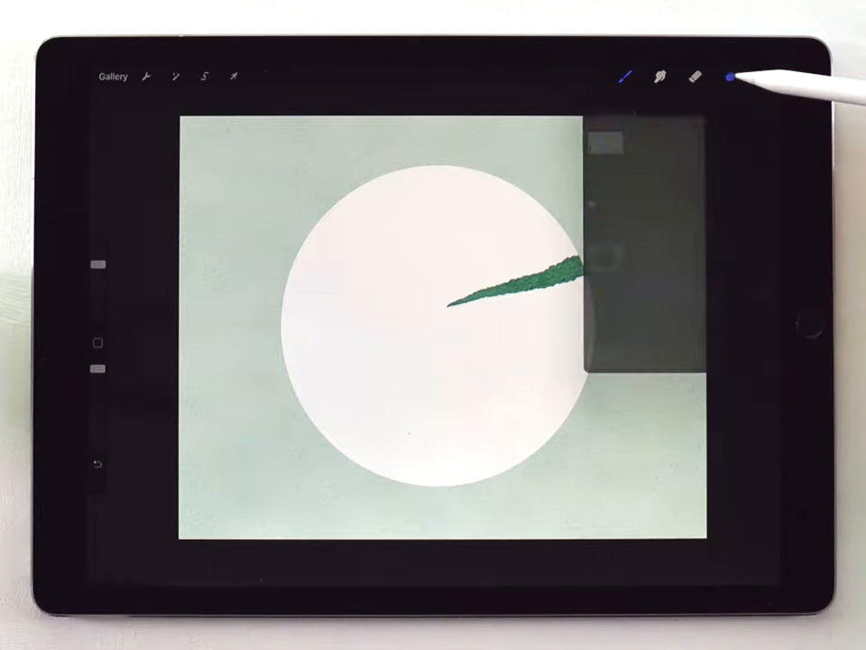
{"action": "left_click", "coordinate": [731, 76]}
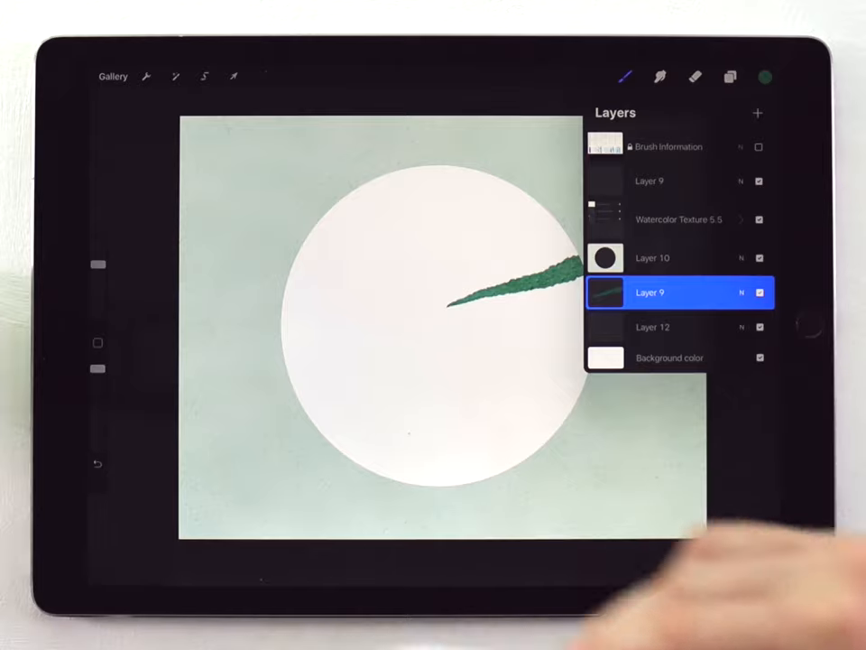
{"action": "left_click", "coordinate": [650, 292]}
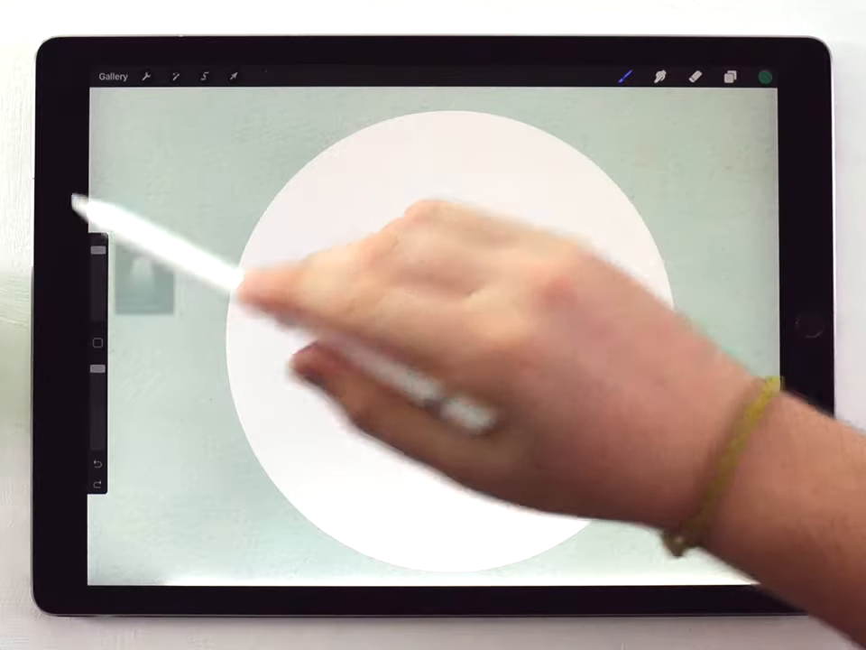
Paint a green watercolour mountain ridge across the circle, fading below into mist.
{"action": "left_click", "coordinate": [763, 76]}
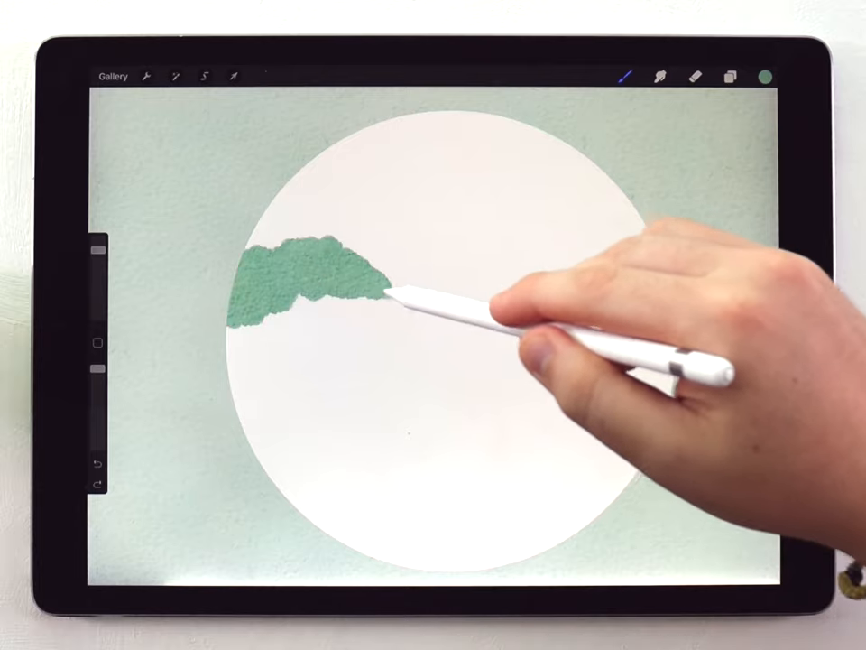
{"action": "left_click", "coordinate": [625, 76]}
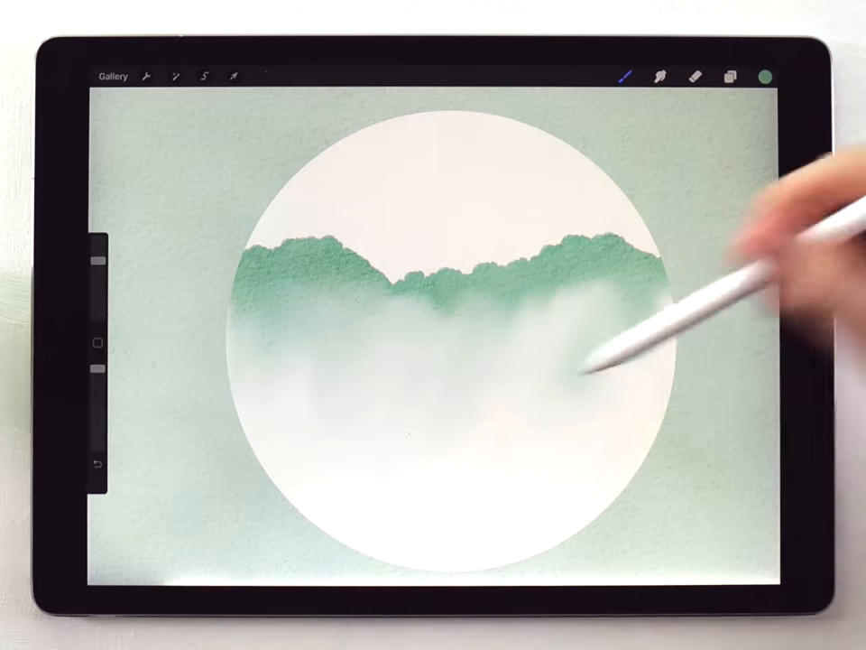
Paint nearer green hills on Layer 11, erase their base into fog, add Layer 12.
{"action": "left_click", "coordinate": [732, 76]}
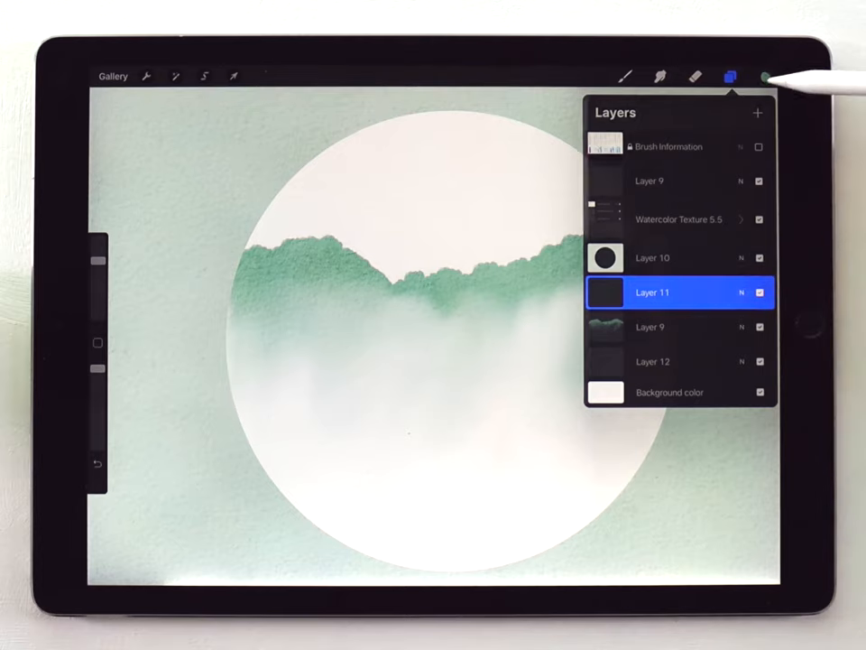
{"action": "left_click", "coordinate": [766, 76]}
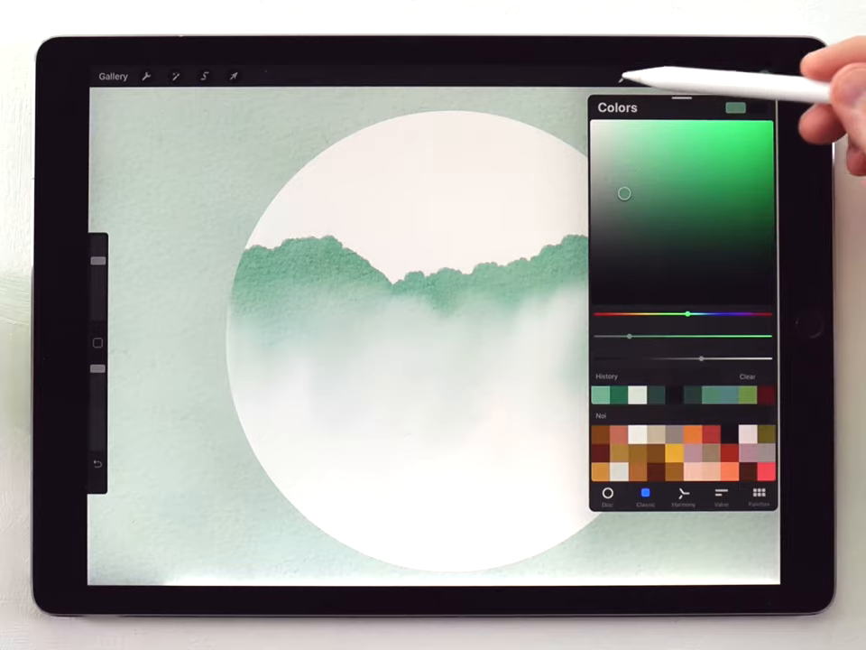
{"action": "left_click", "coordinate": [627, 76]}
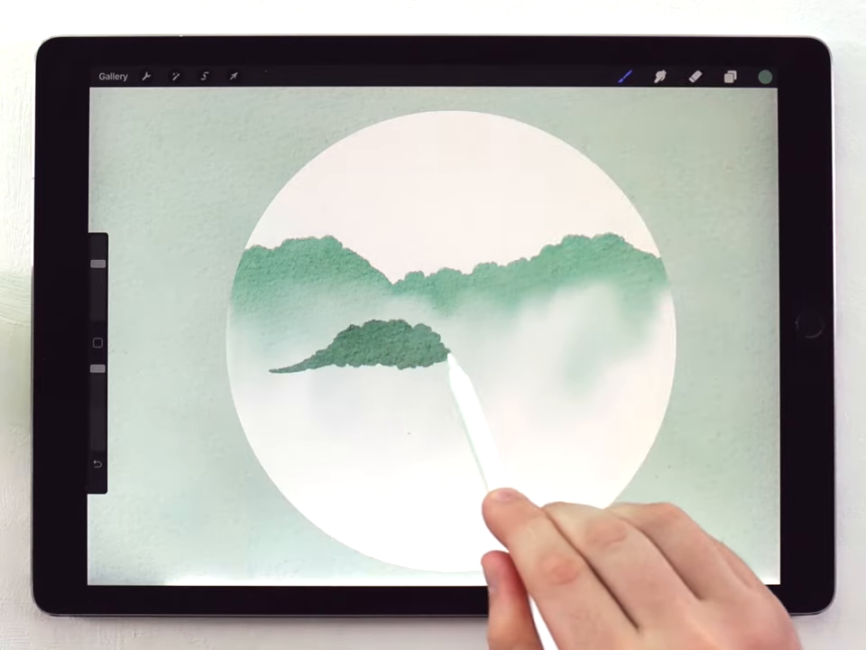
{"action": "left_click_drag", "start_coordinate": [460, 361], "coordinate": [632, 348]}
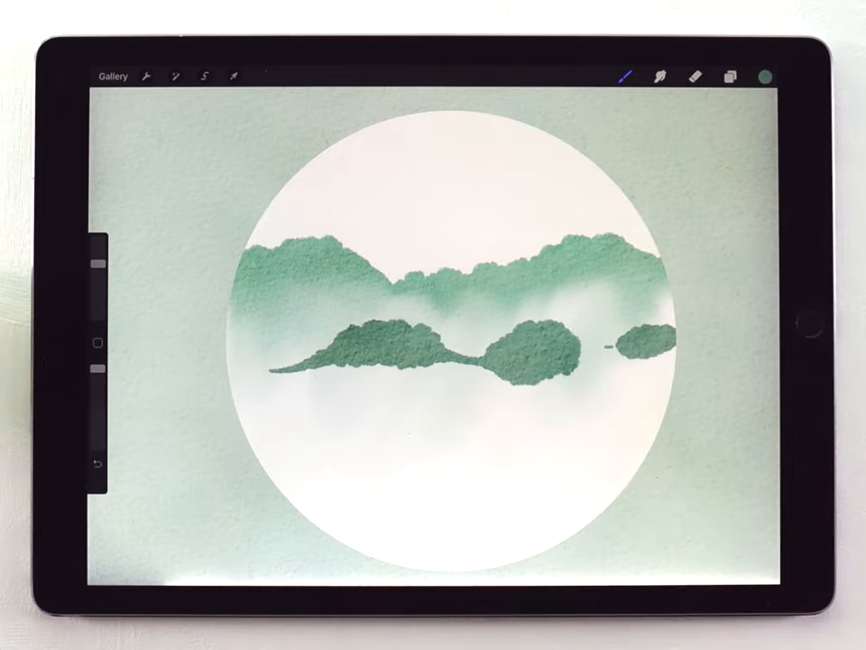
{"action": "left_click", "coordinate": [626, 76]}
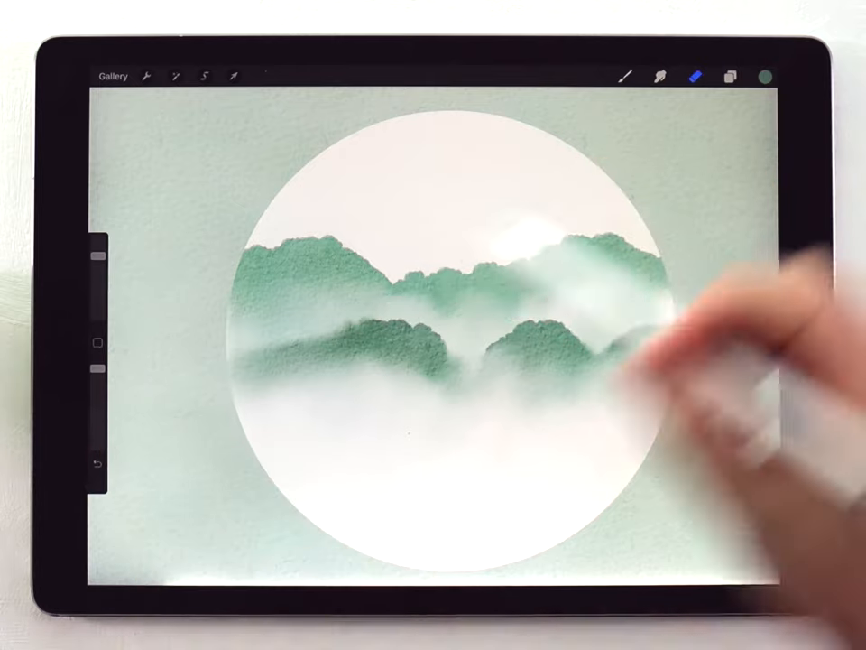
{"action": "left_click", "coordinate": [695, 76]}
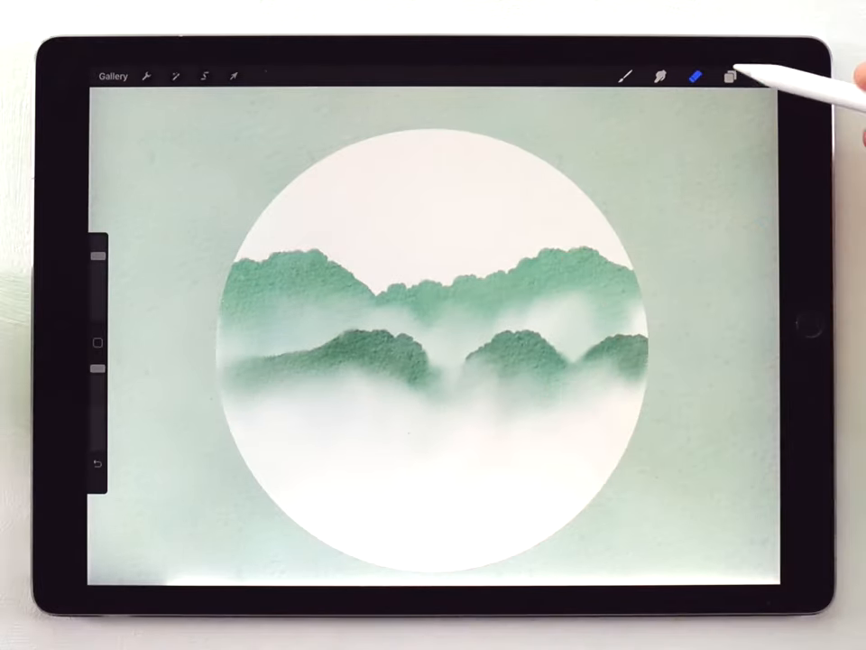
{"action": "left_click", "coordinate": [731, 75]}
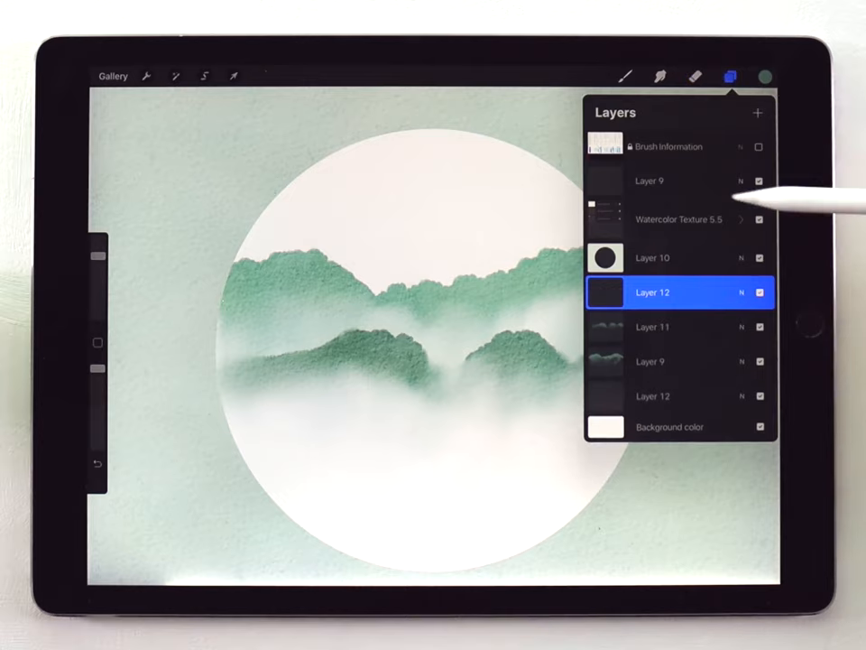
Paint dark green pine trees along the fog line at the circle's bottom.
{"action": "left_click", "coordinate": [766, 75]}
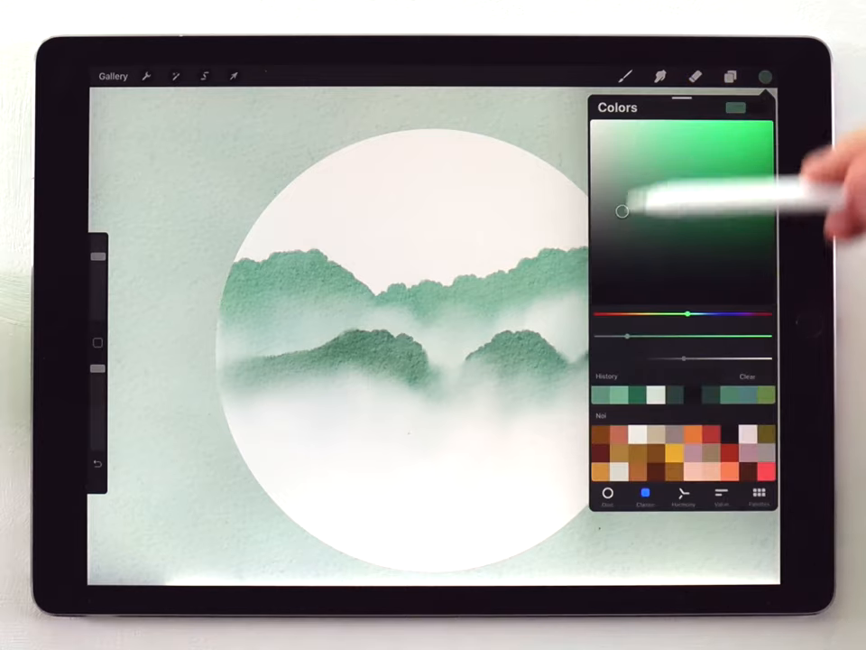
{"action": "left_click", "coordinate": [626, 76]}
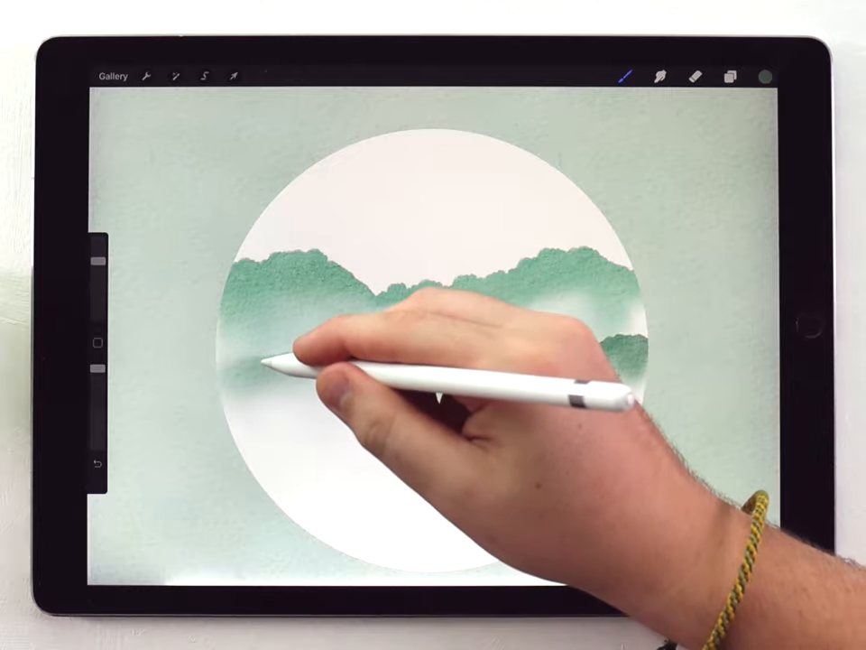
{"action": "left_click_drag", "start_coordinate": [261, 379], "coordinate": [379, 442]}
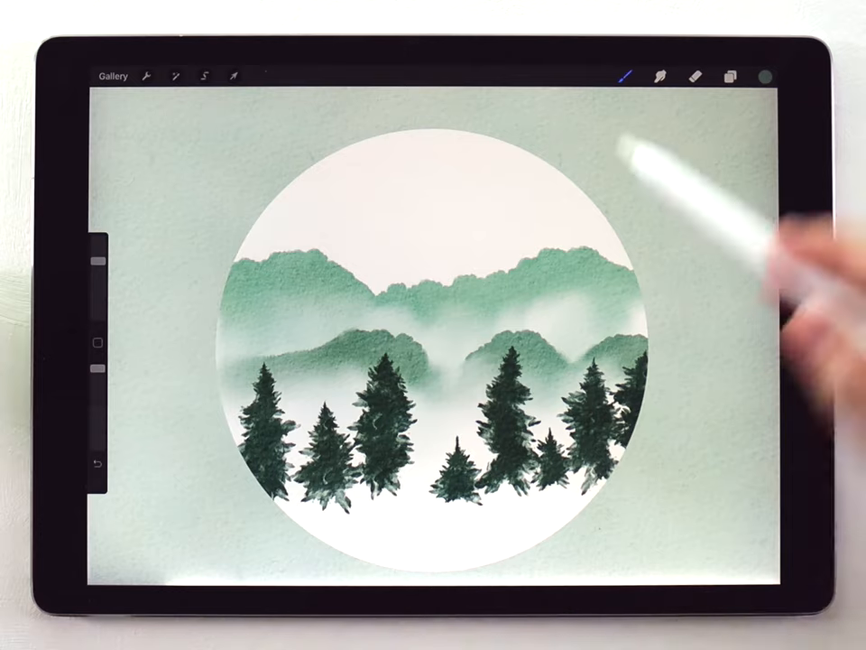
Blend the pine trunks into white fog with the Water Blender brush.
{"action": "left_click", "coordinate": [625, 74]}
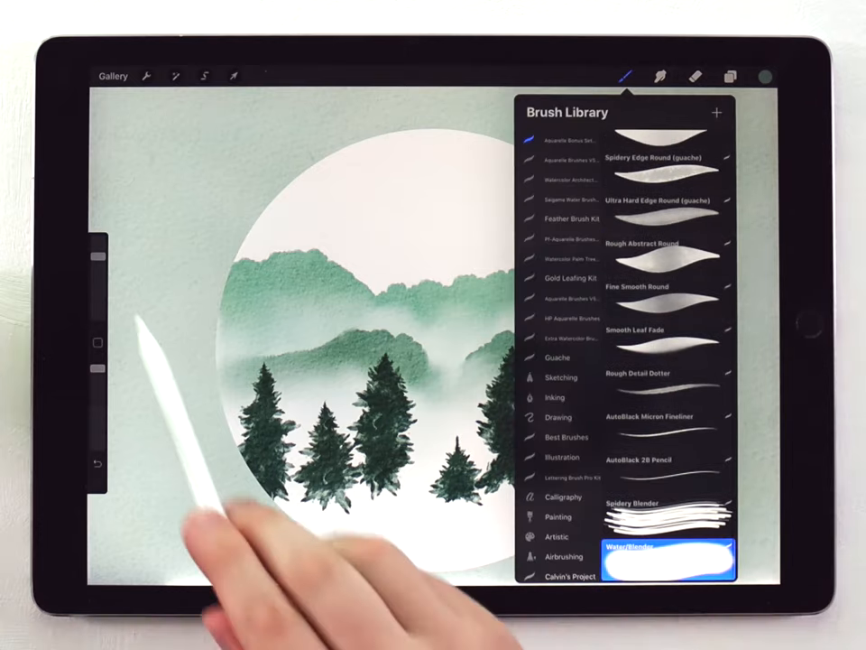
{"action": "left_click", "coordinate": [627, 76]}
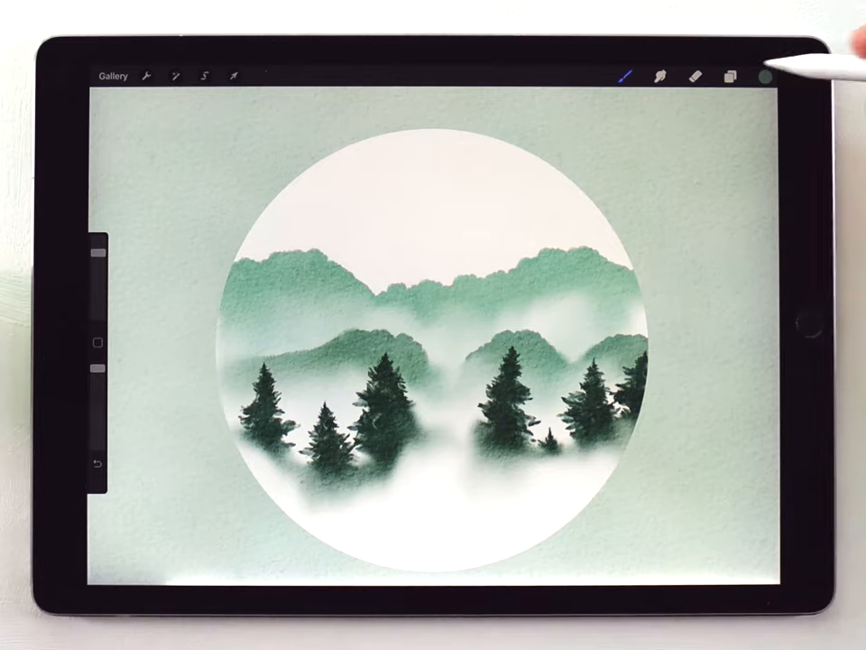
Paint a dense foreground of very dark pines on a new layer.
{"action": "left_click", "coordinate": [731, 76]}
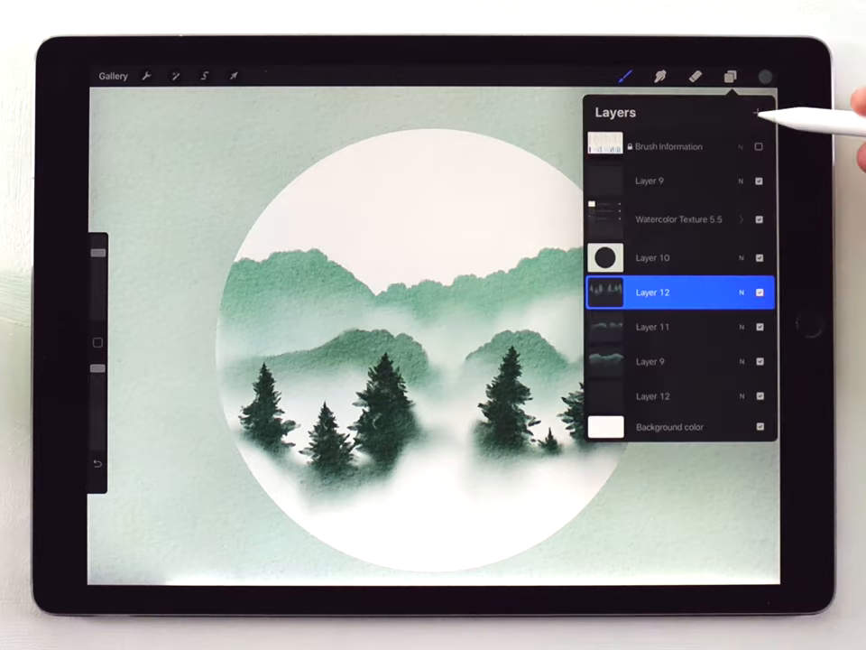
{"action": "left_click", "coordinate": [758, 112]}
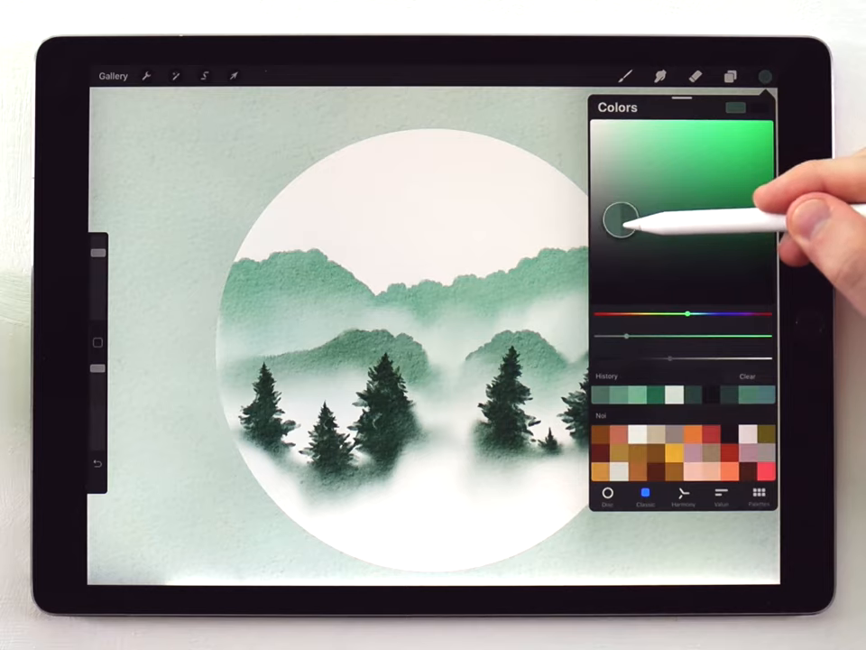
{"action": "left_click", "coordinate": [624, 76]}
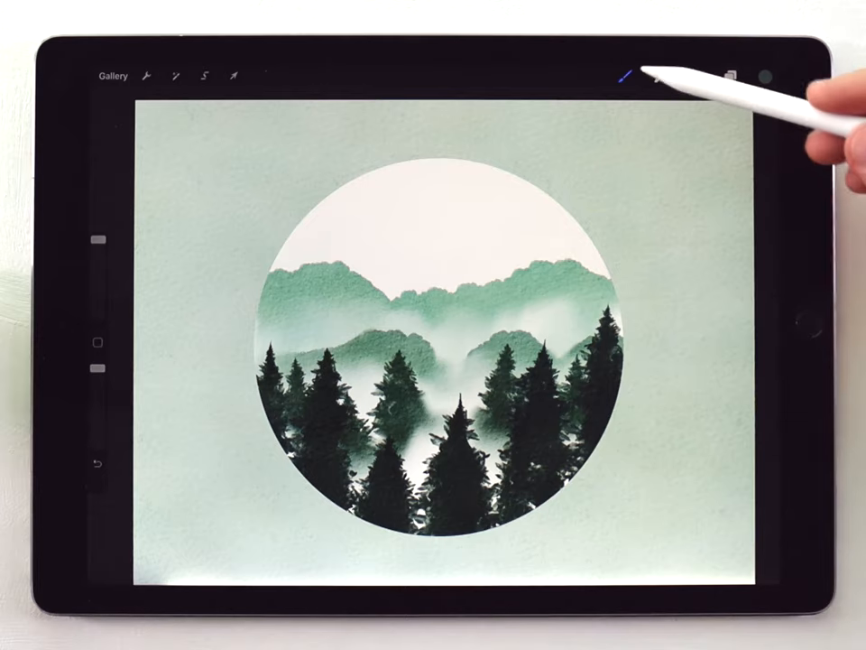
{"action": "left_click", "coordinate": [626, 75]}
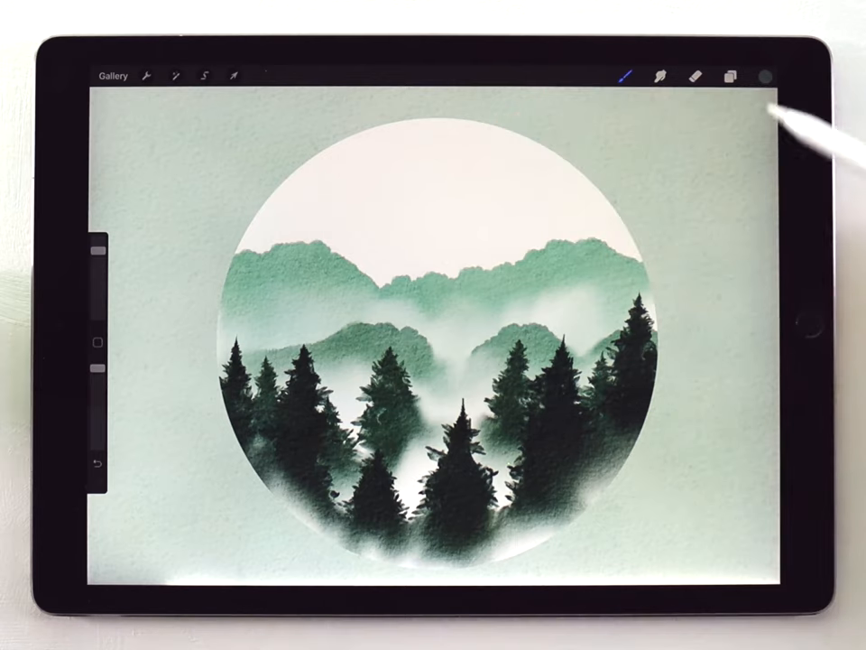
{"action": "left_click", "coordinate": [731, 76]}
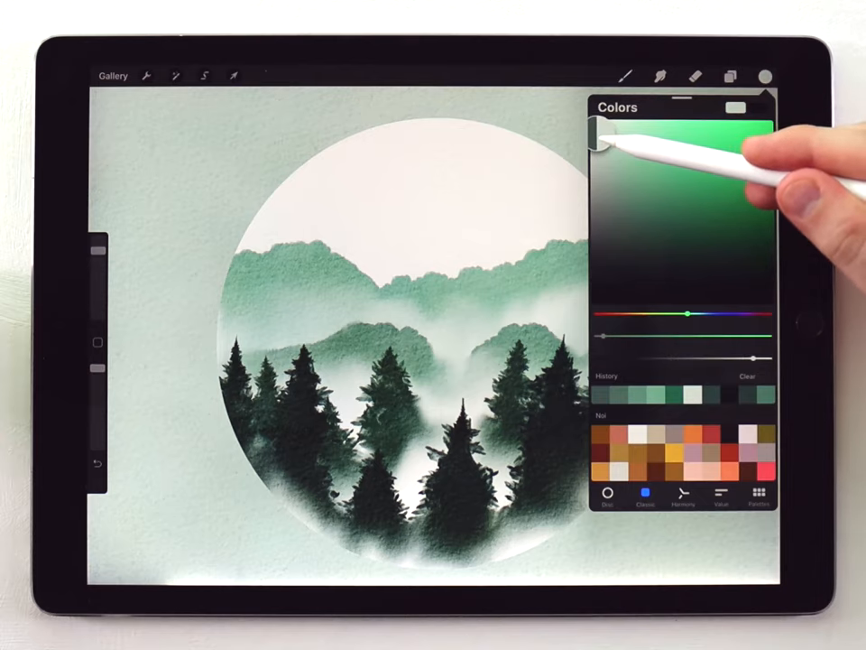
Paint pale grey misty clouds above the ridge with Rough Abstract Round, then select Layer 9.
{"action": "left_click", "coordinate": [627, 75]}
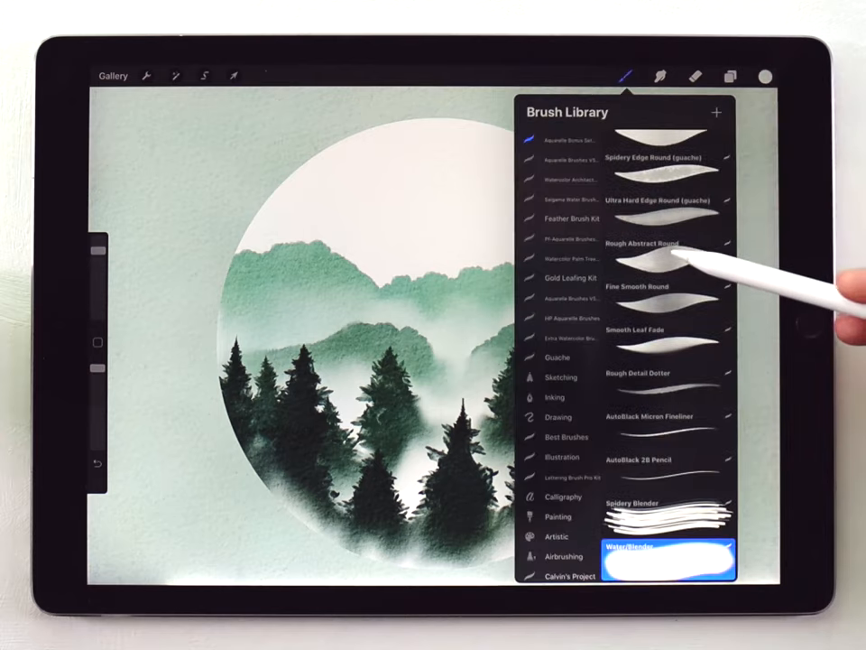
{"action": "scroll", "scroll_direction": "down", "scroll_amount": 3}
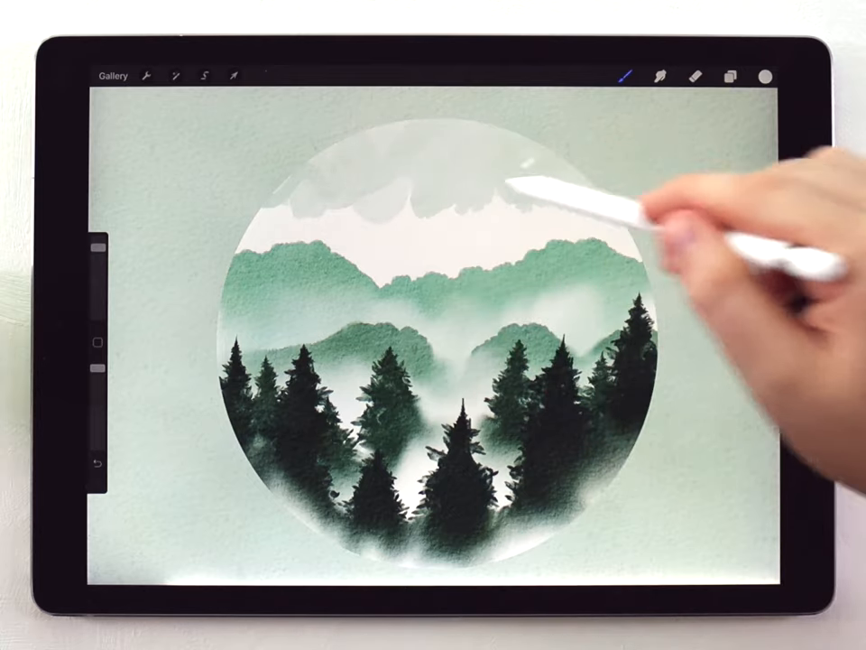
{"action": "left_click", "coordinate": [626, 76]}
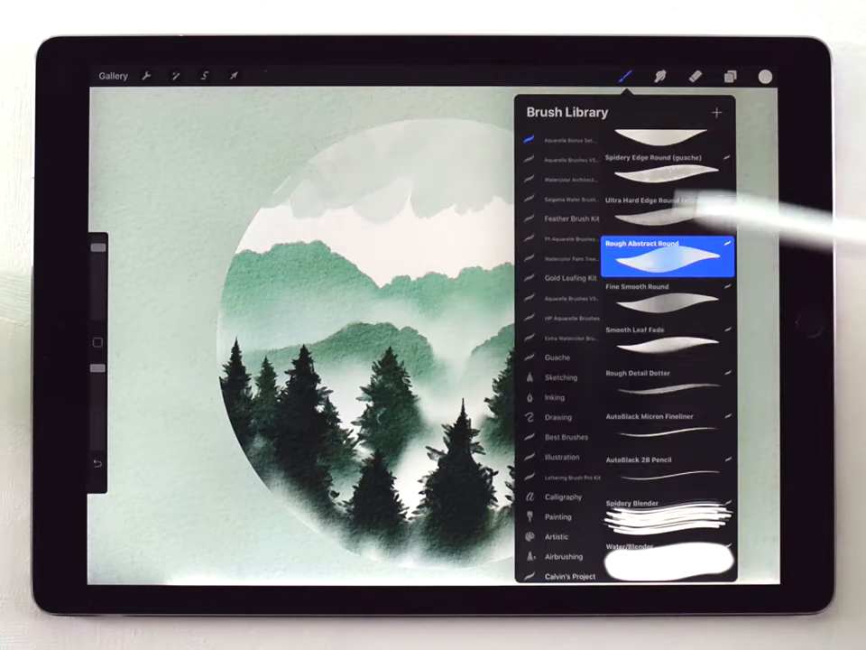
{"action": "left_click", "coordinate": [666, 558]}
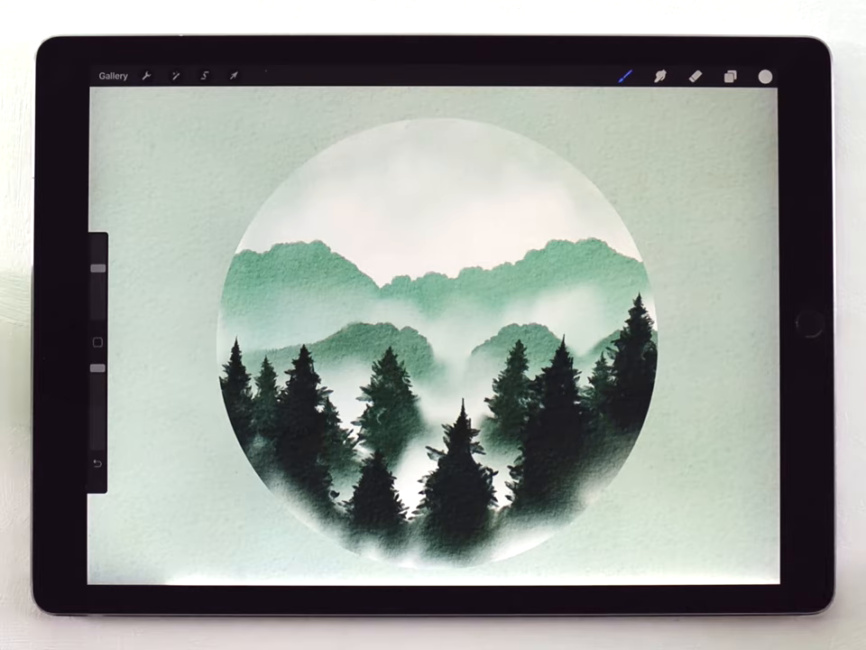
{"action": "left_click", "coordinate": [732, 75]}
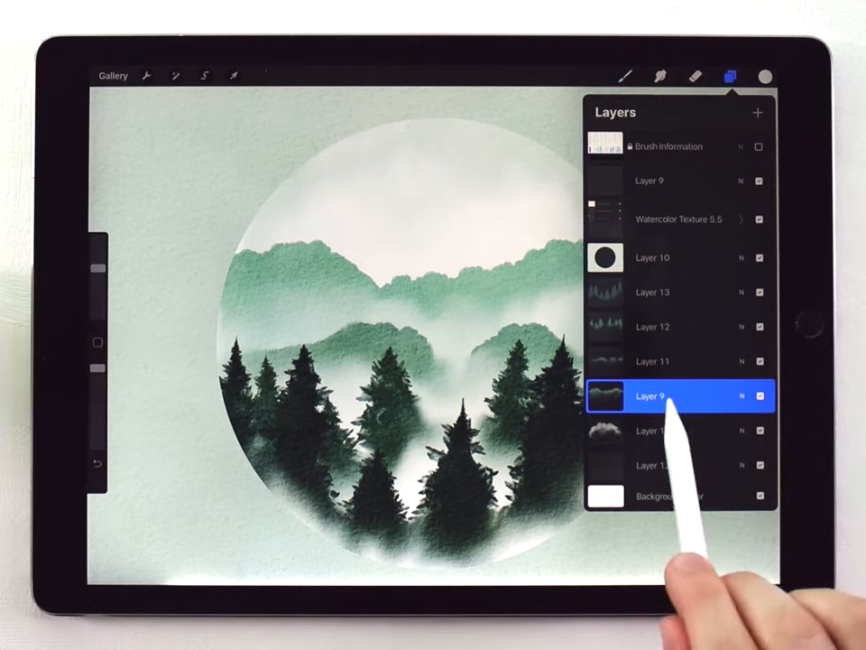
Freeform-transform the misty hills, then shrink and lower the background pines.
{"action": "left_click", "coordinate": [234, 75]}
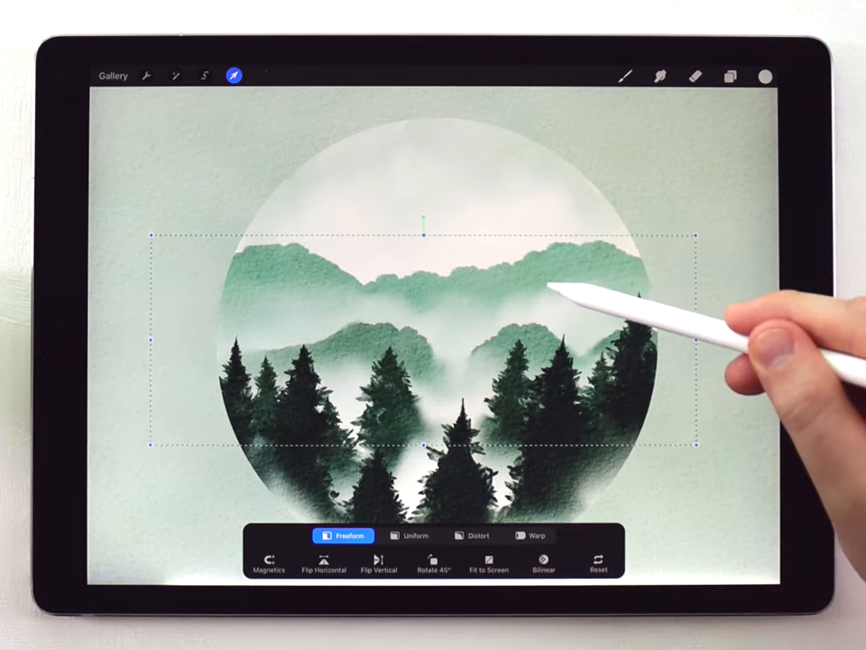
{"action": "left_click", "coordinate": [730, 76]}
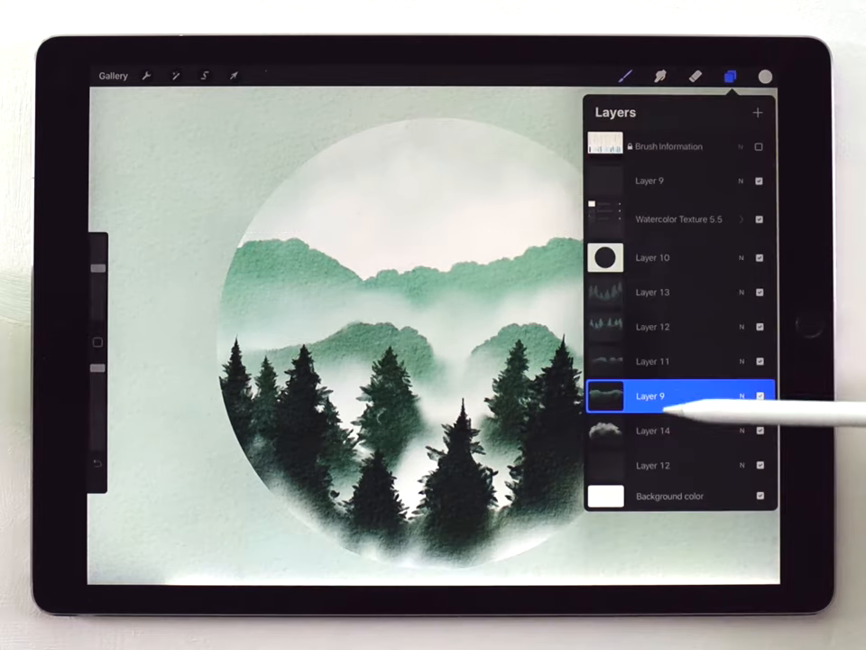
{"action": "left_click", "coordinate": [234, 76]}
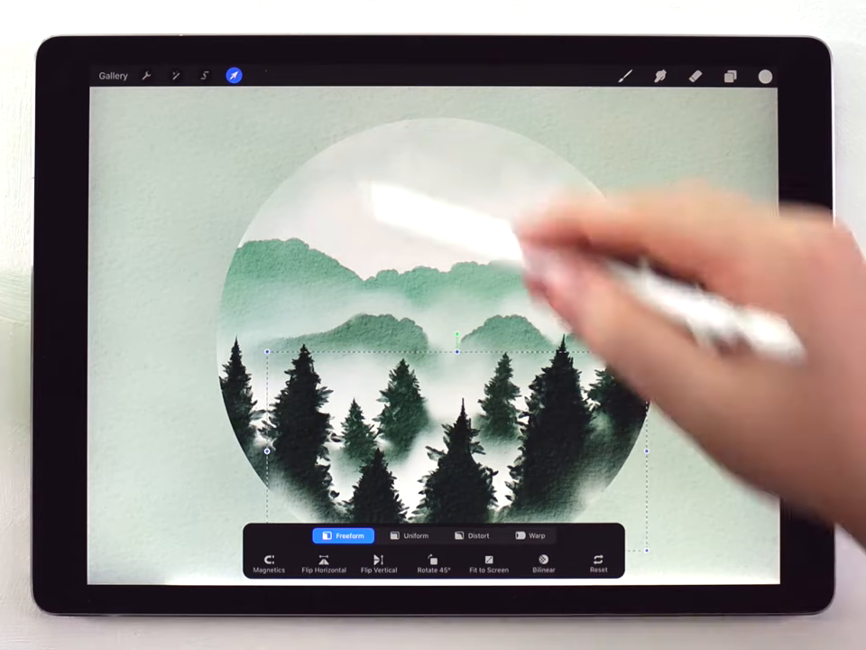
{"action": "left_click", "coordinate": [730, 76]}
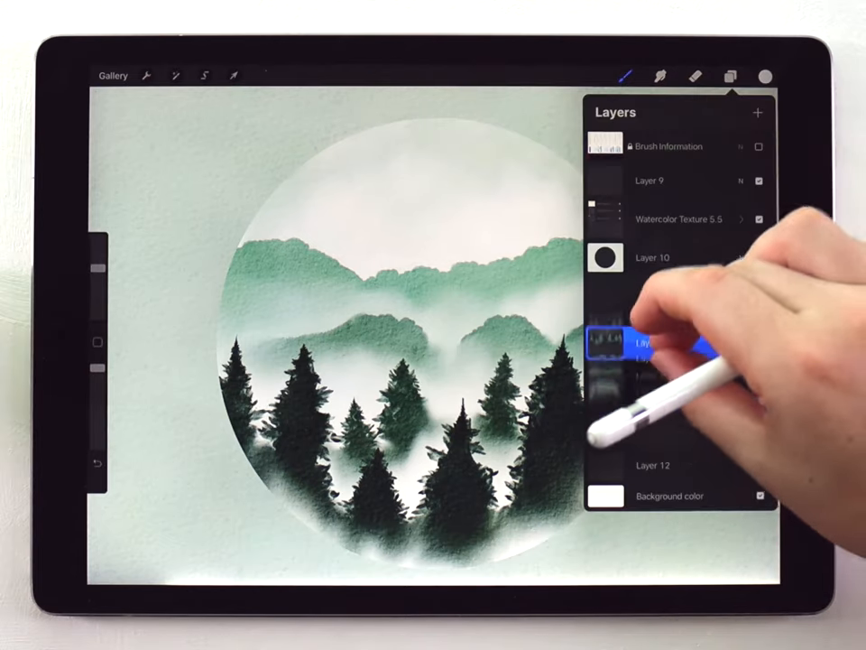
Merge the hills, mist and pine layers into Layer 14, then toggle Layer 10 off and on.
{"action": "left_click", "coordinate": [733, 76]}
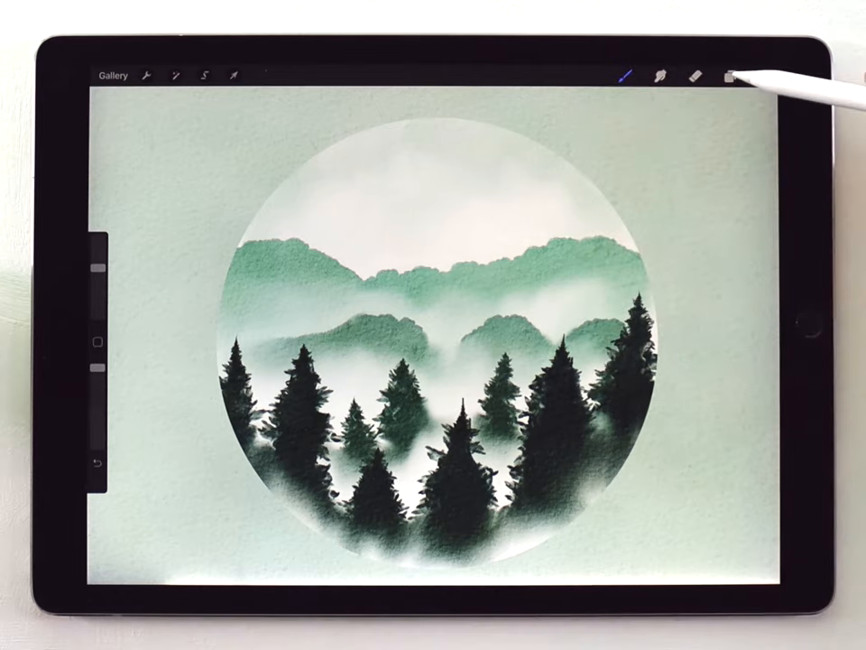
{"action": "left_click", "coordinate": [731, 76]}
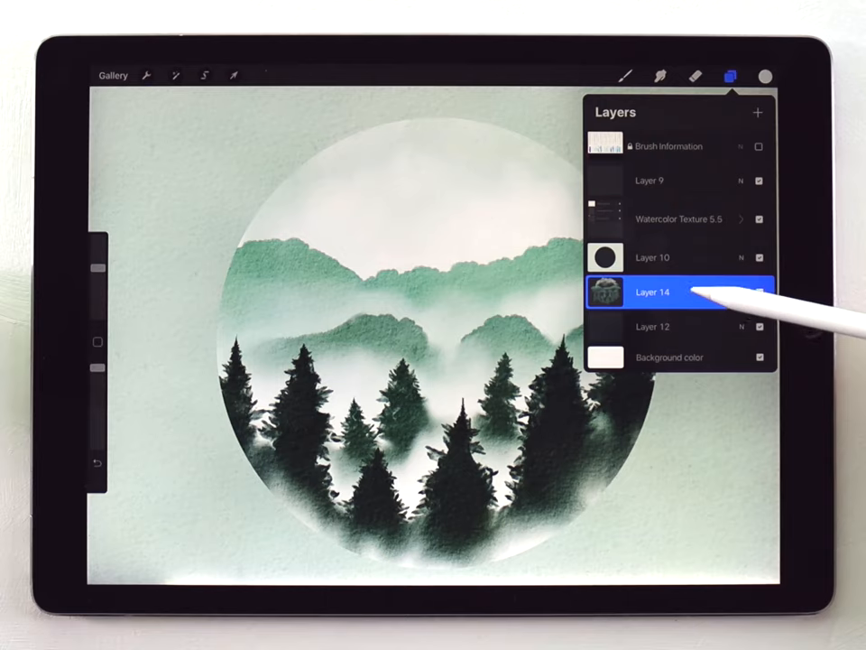
{"action": "left_click", "coordinate": [759, 257]}
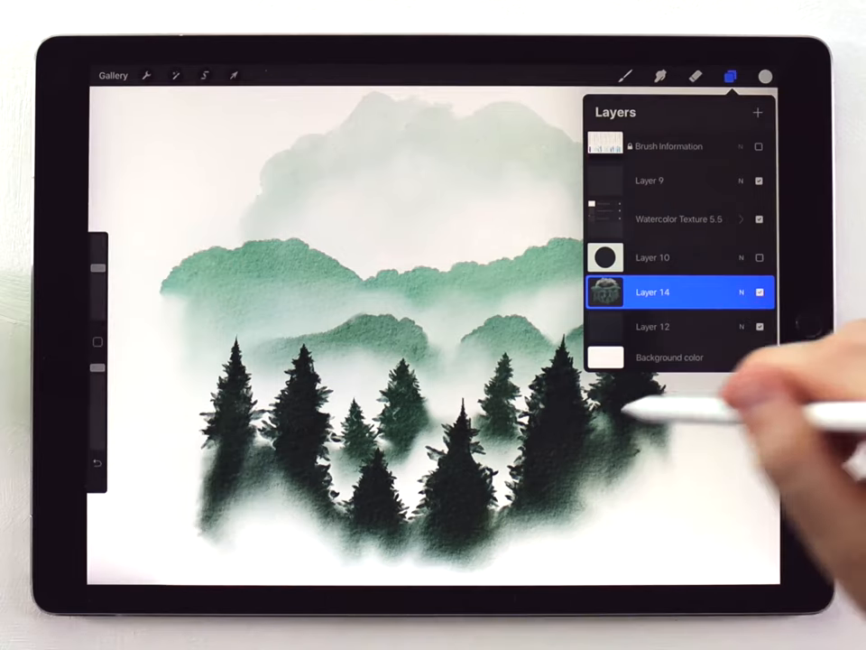
{"action": "left_click", "coordinate": [760, 357]}
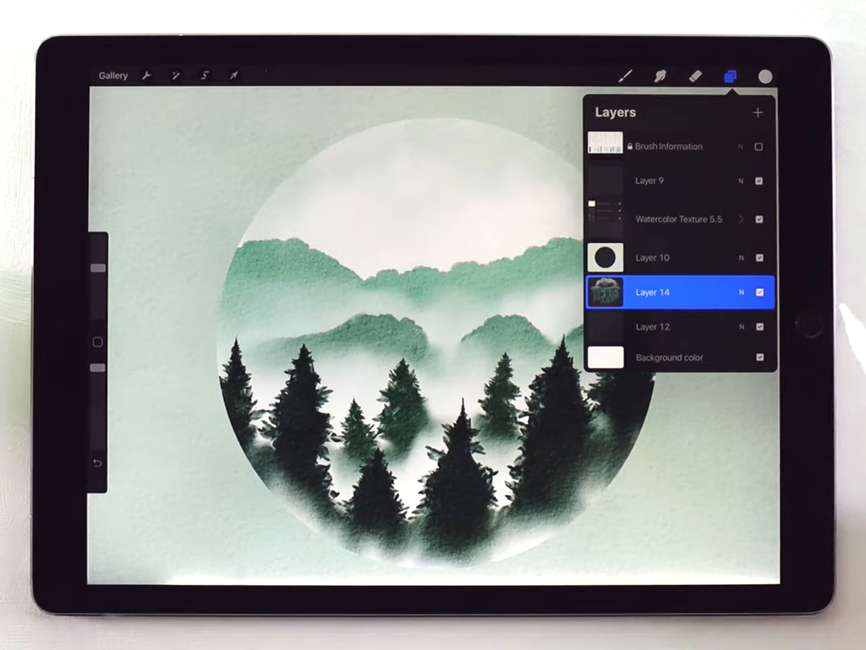
Raise the circle mask layer's brightness so the area around the circle turns white.
{"action": "left_click", "coordinate": [672, 258]}
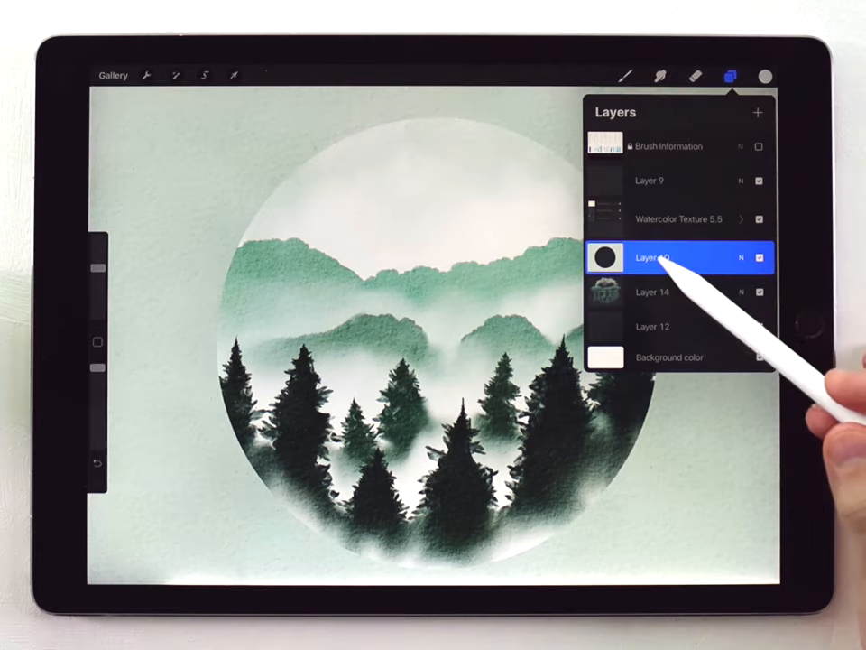
{"action": "left_click", "coordinate": [177, 74]}
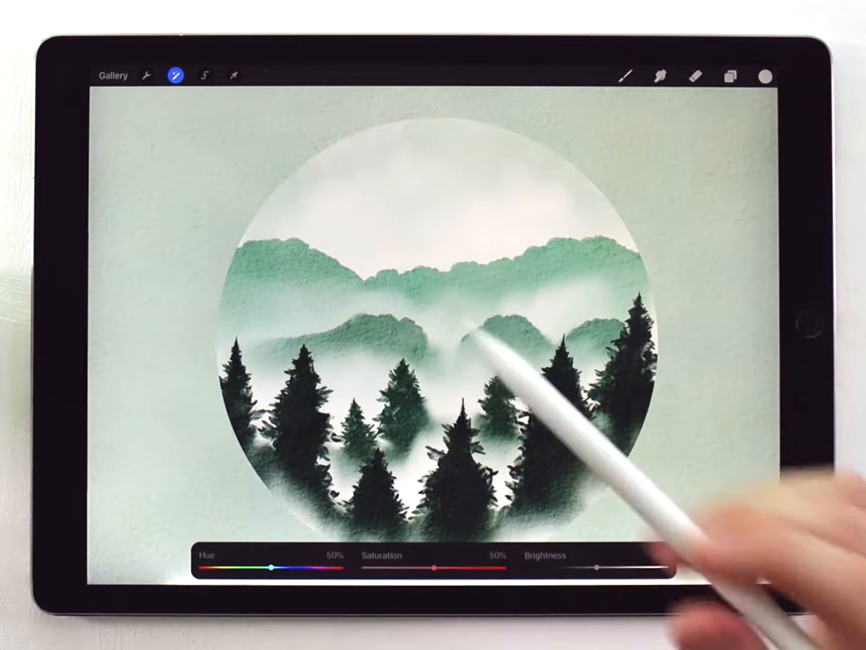
{"action": "left_click_drag", "start_coordinate": [600, 566], "coordinate": [666, 566]}
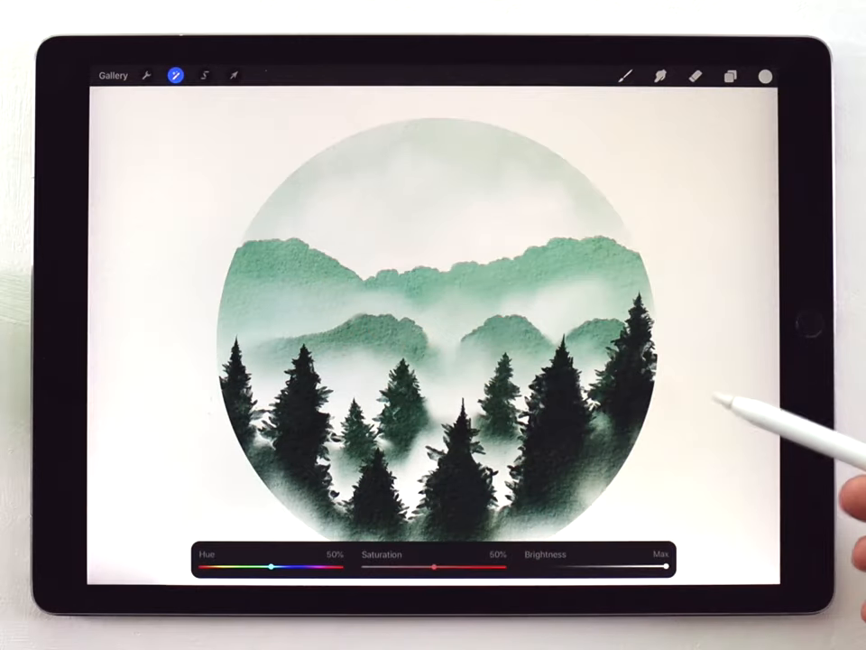
{"action": "left_click", "coordinate": [176, 75]}
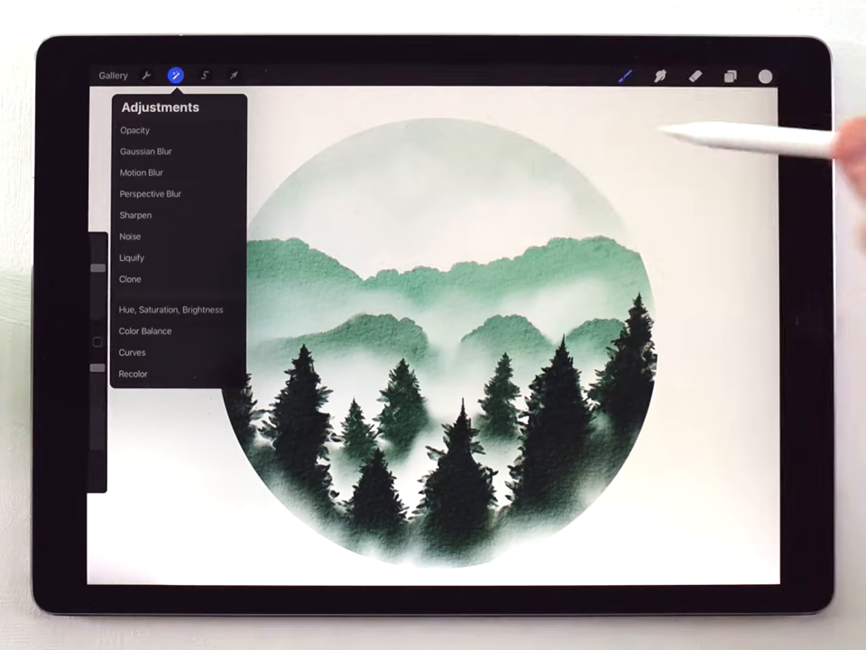
Make the landscape painting, Layer 14, the active layer.
{"action": "left_click", "coordinate": [730, 75]}
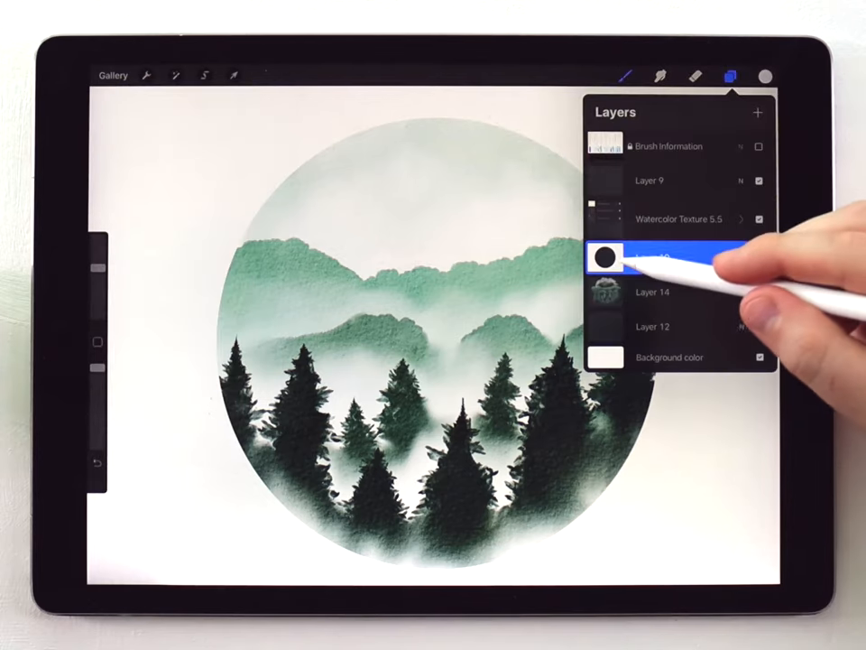
{"action": "left_click", "coordinate": [653, 291]}
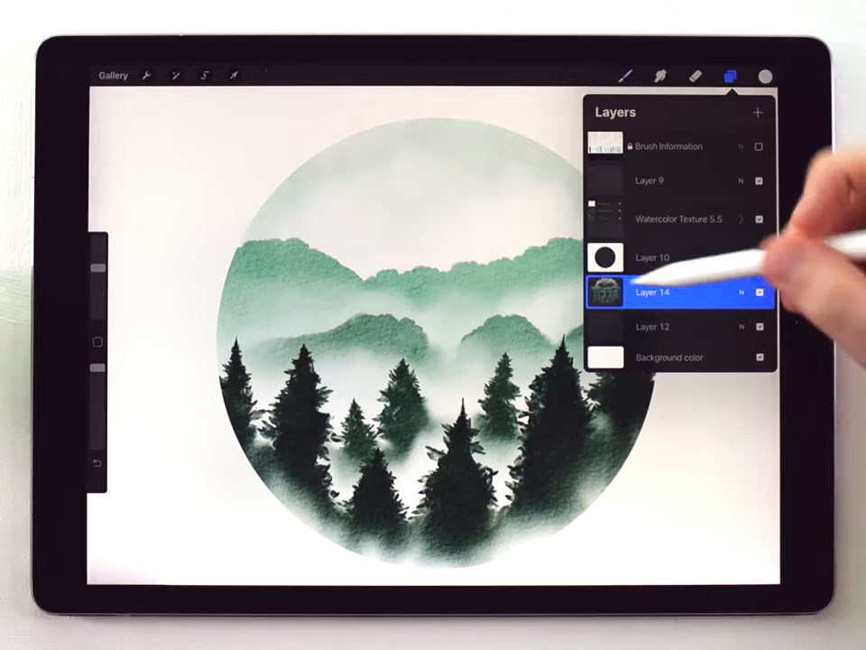
{"action": "left_click", "coordinate": [234, 75]}
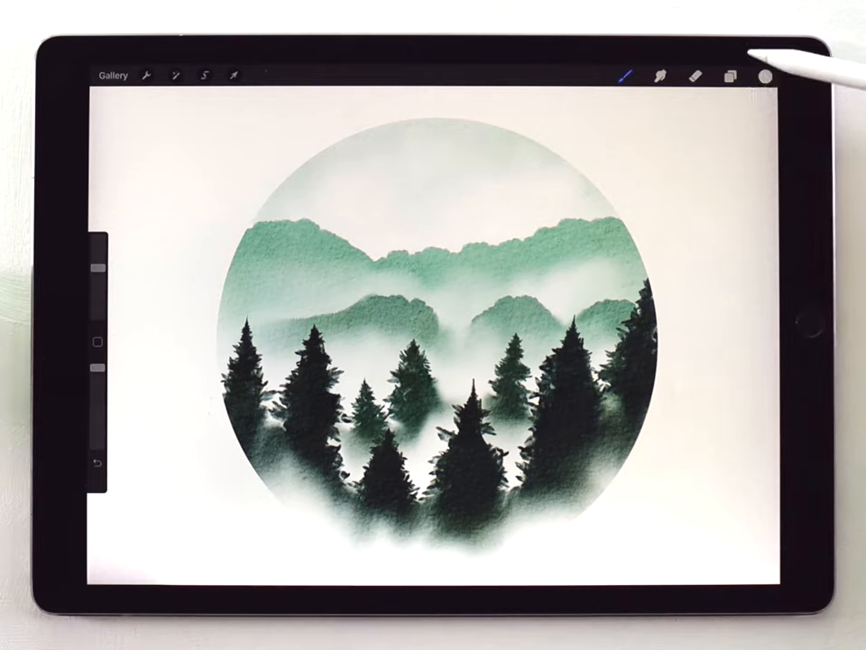
Load Layer 10's black circle as a selection.
{"action": "left_click", "coordinate": [731, 76]}
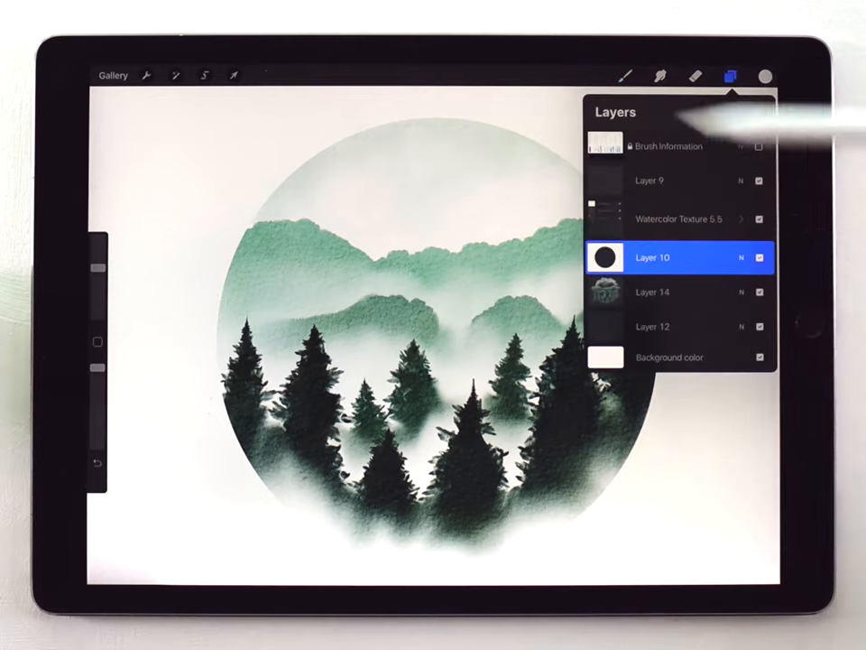
{"action": "left_click", "coordinate": [204, 75]}
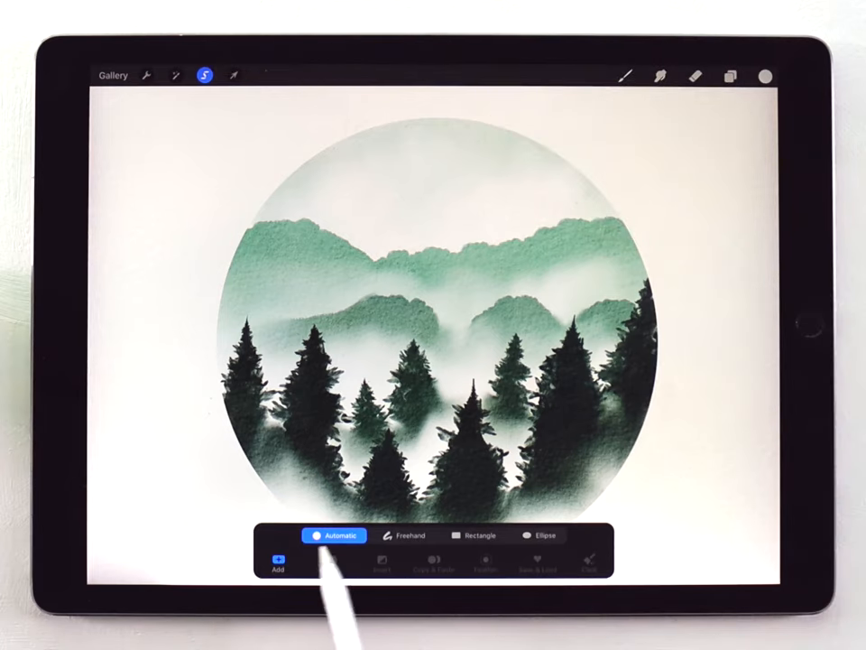
{"action": "left_click", "coordinate": [730, 76]}
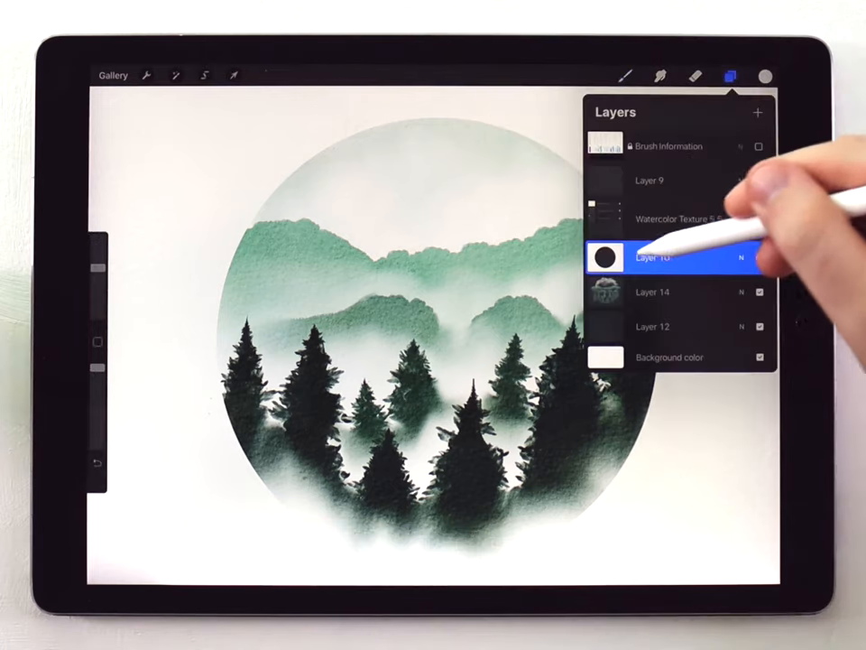
{"action": "left_click", "coordinate": [731, 76]}
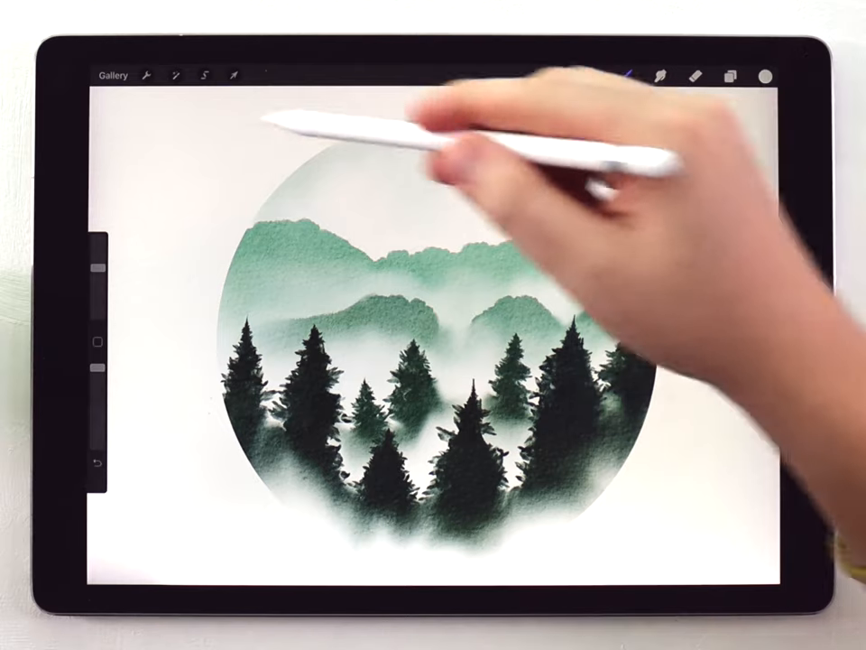
{"action": "left_click", "coordinate": [204, 75]}
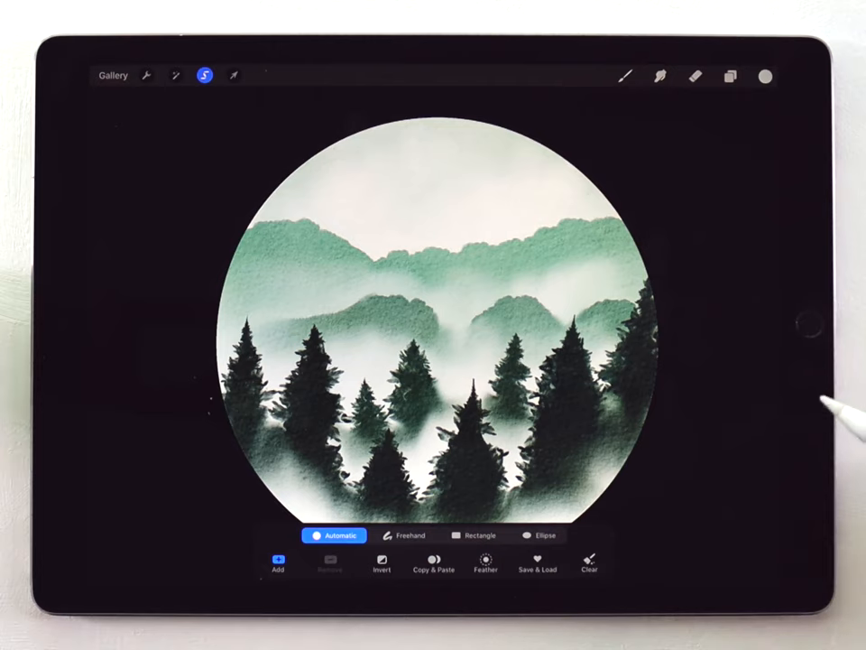
Hide Layer 10 and clear Layer 14's painting outside the circle selection.
{"action": "left_click", "coordinate": [730, 75]}
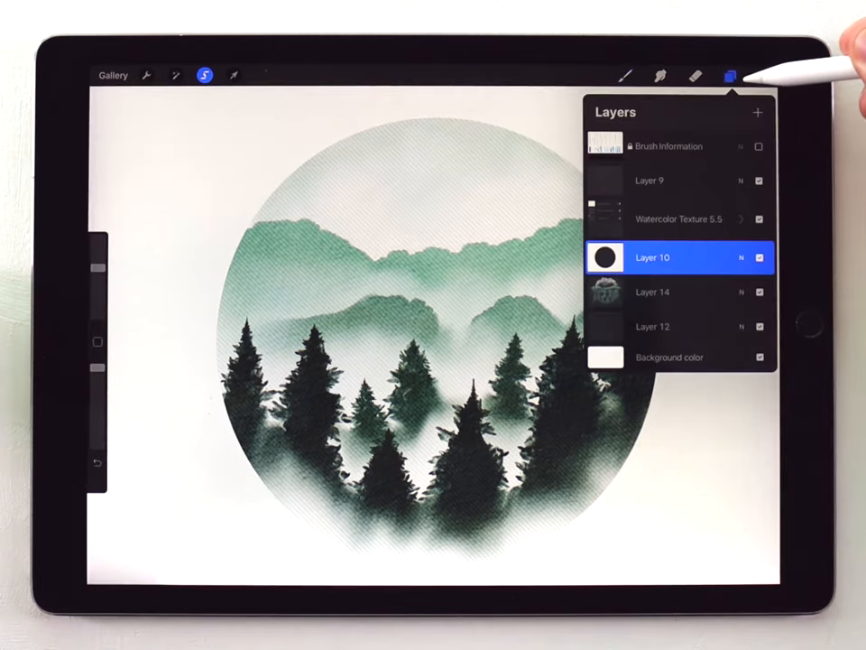
{"action": "left_click", "coordinate": [759, 257]}
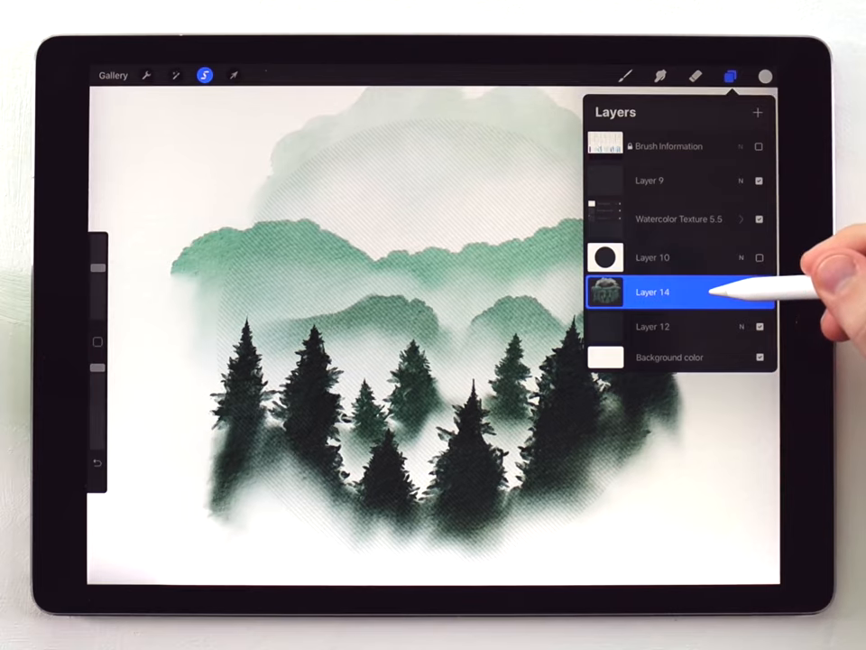
{"action": "left_click", "coordinate": [651, 292]}
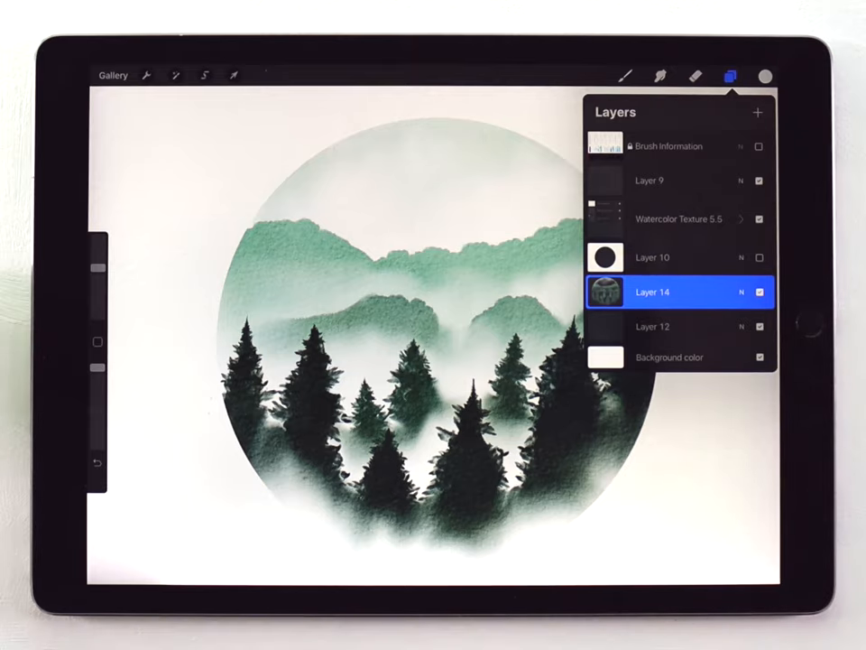
Loop a feathered freehand selection over one mountain patch and shift its hue toward blue.
{"action": "left_click", "coordinate": [731, 75]}
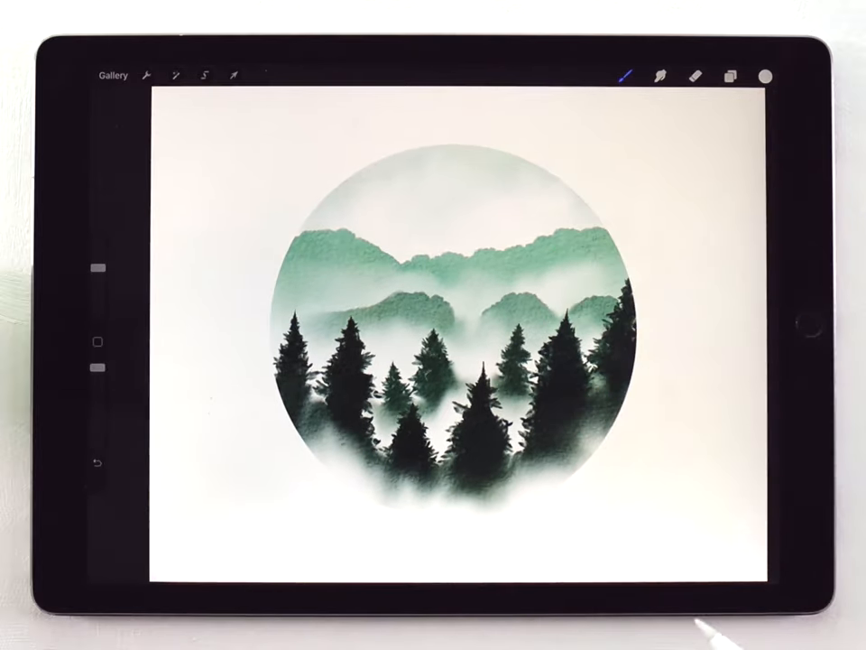
{"action": "left_click", "coordinate": [204, 75]}
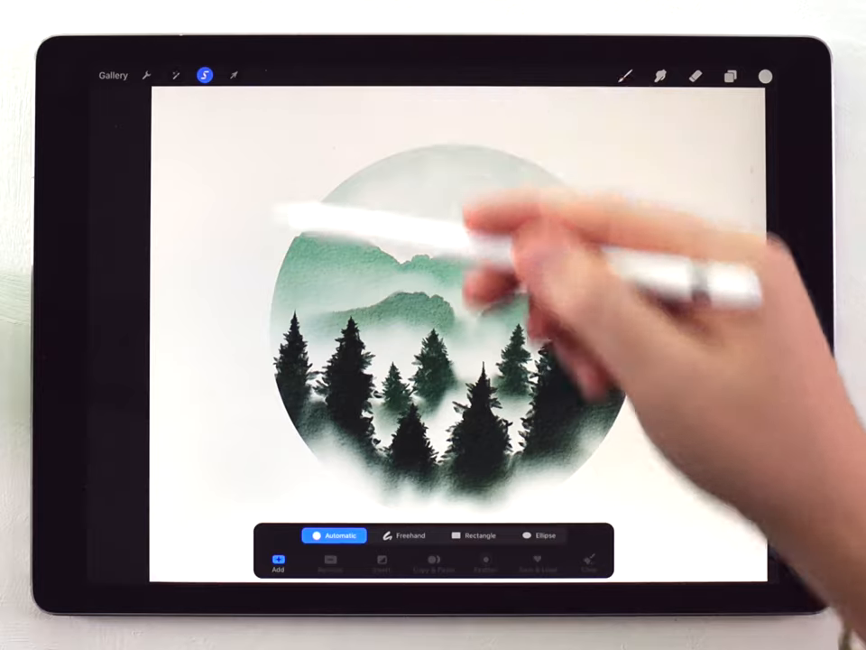
{"action": "left_click", "coordinate": [403, 534]}
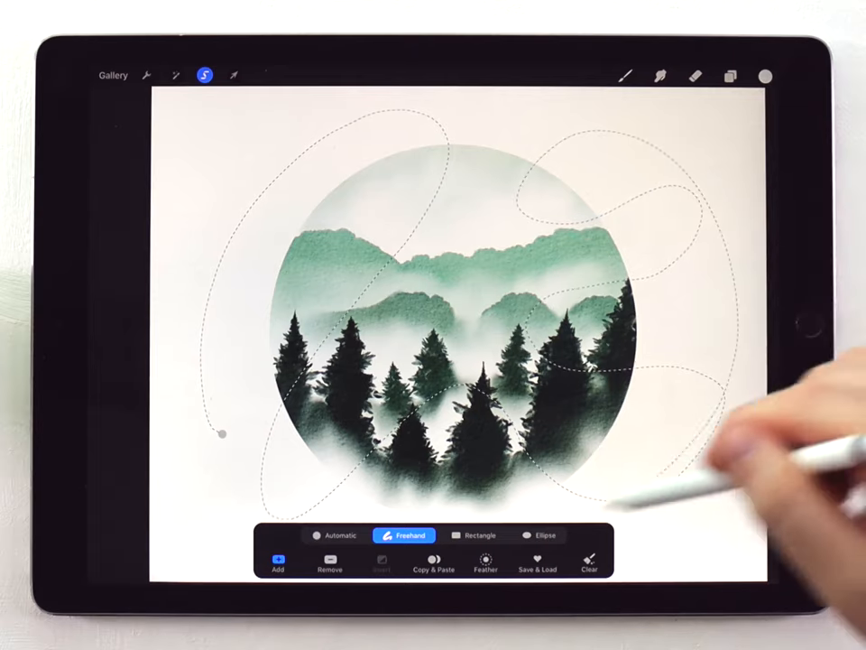
{"action": "left_click", "coordinate": [484, 563]}
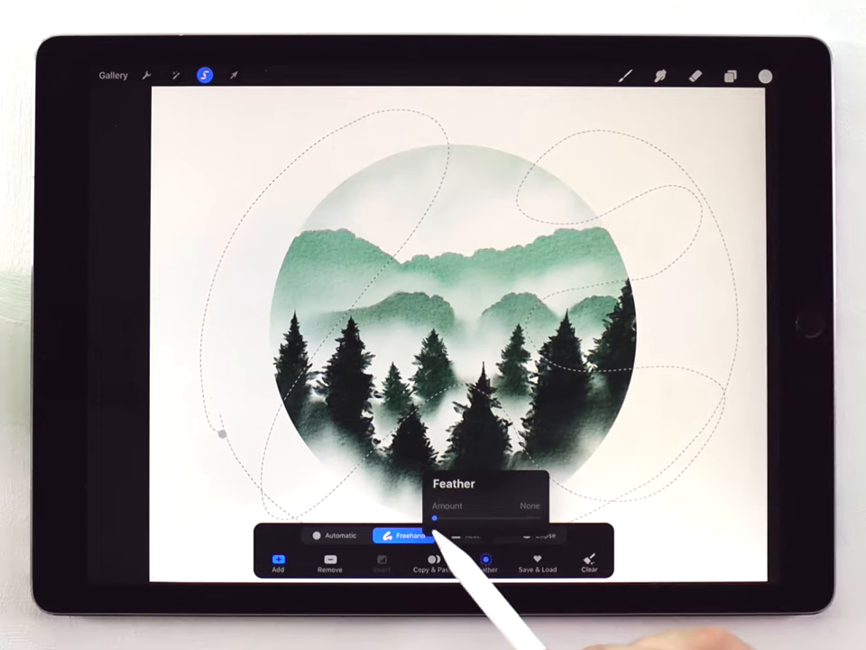
{"action": "left_click_drag", "start_coordinate": [435, 521], "coordinate": [474, 517]}
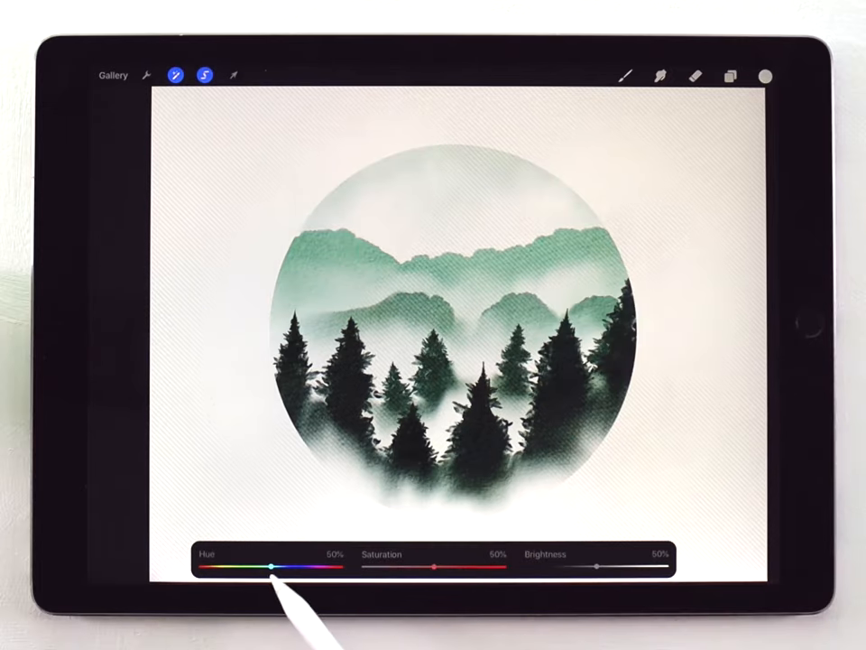
{"action": "left_click_drag", "start_coordinate": [271, 565], "coordinate": [297, 565]}
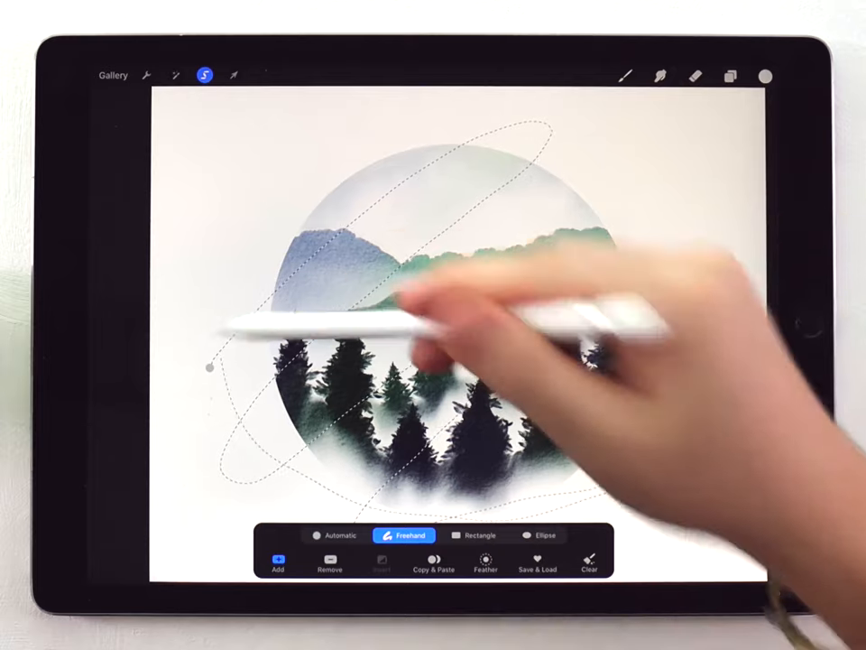
Lightly feather a second mountain patch and shift its hue to about 52%.
{"action": "left_click", "coordinate": [485, 559]}
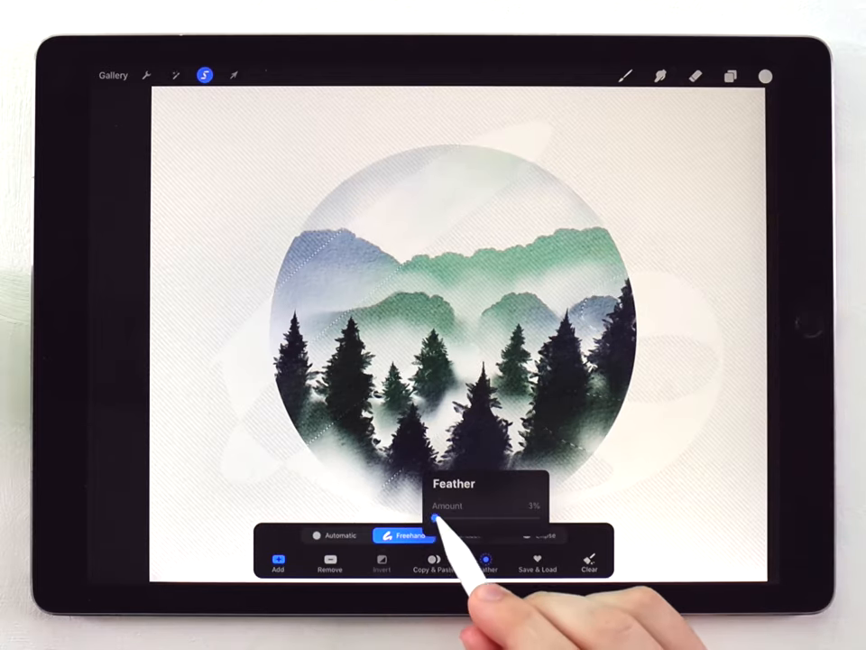
{"action": "left_click_drag", "start_coordinate": [433, 521], "coordinate": [447, 521]}
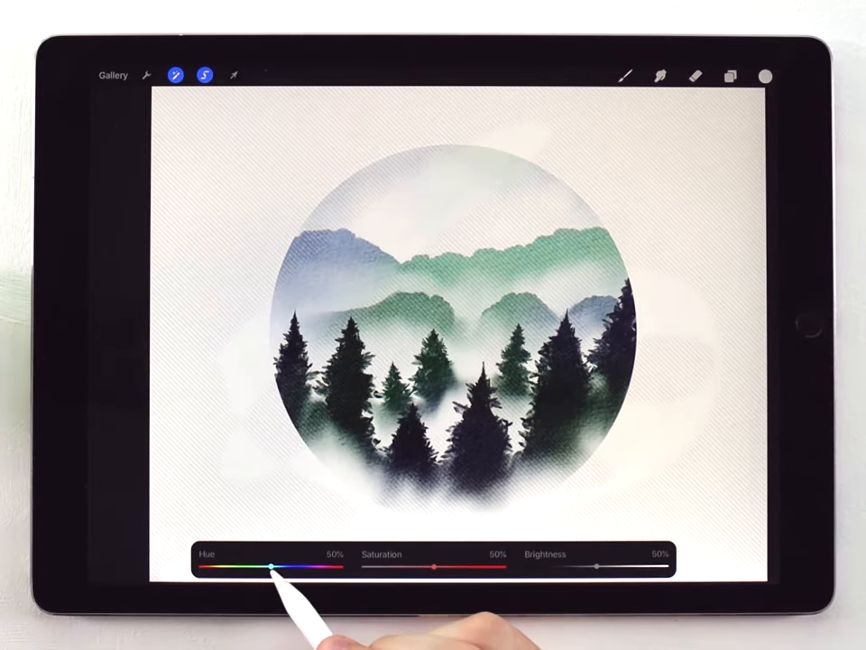
{"action": "left_click_drag", "start_coordinate": [270, 565], "coordinate": [275, 566]}
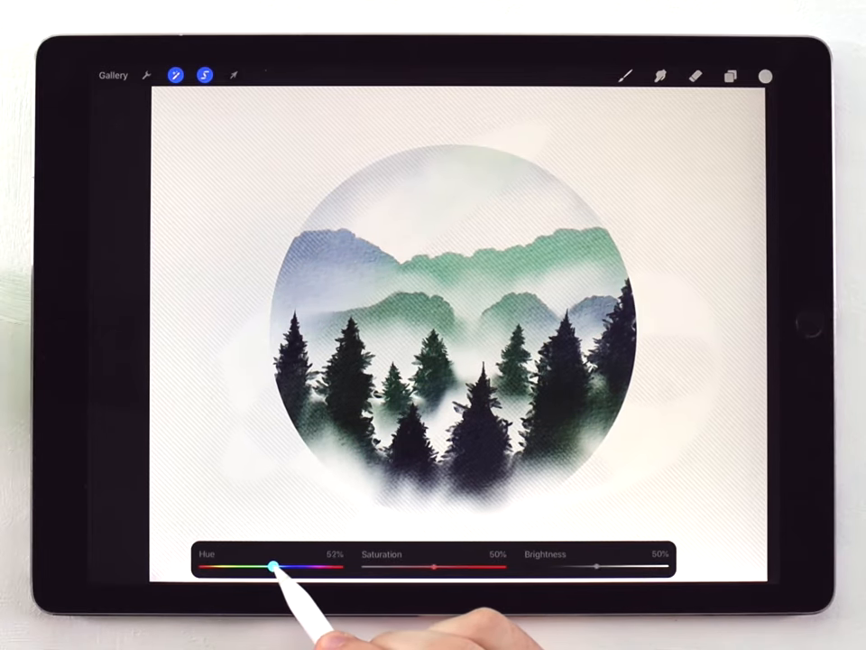
{"action": "left_click_drag", "start_coordinate": [275, 564], "coordinate": [279, 565]}
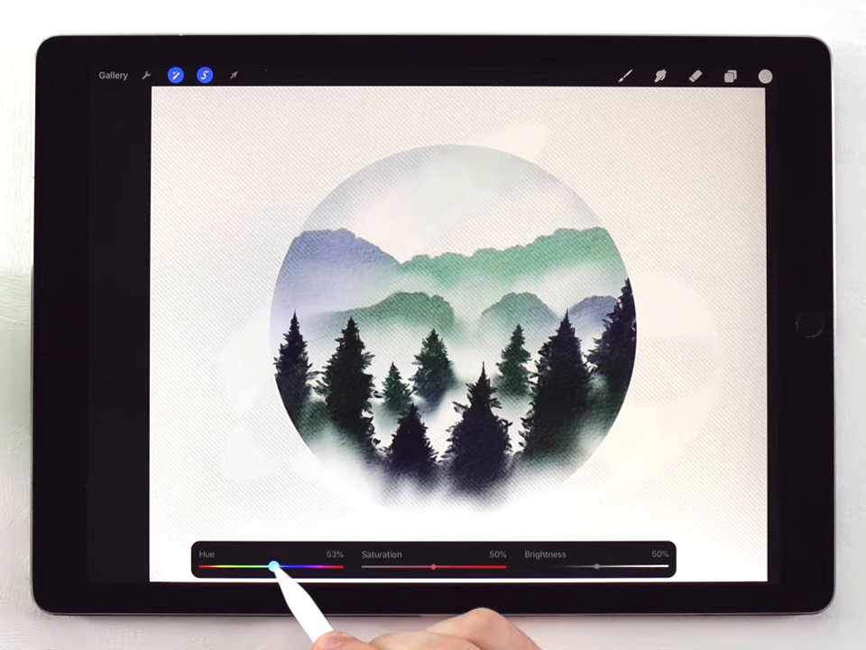
{"action": "left_click_drag", "start_coordinate": [275, 565], "coordinate": [275, 566]}
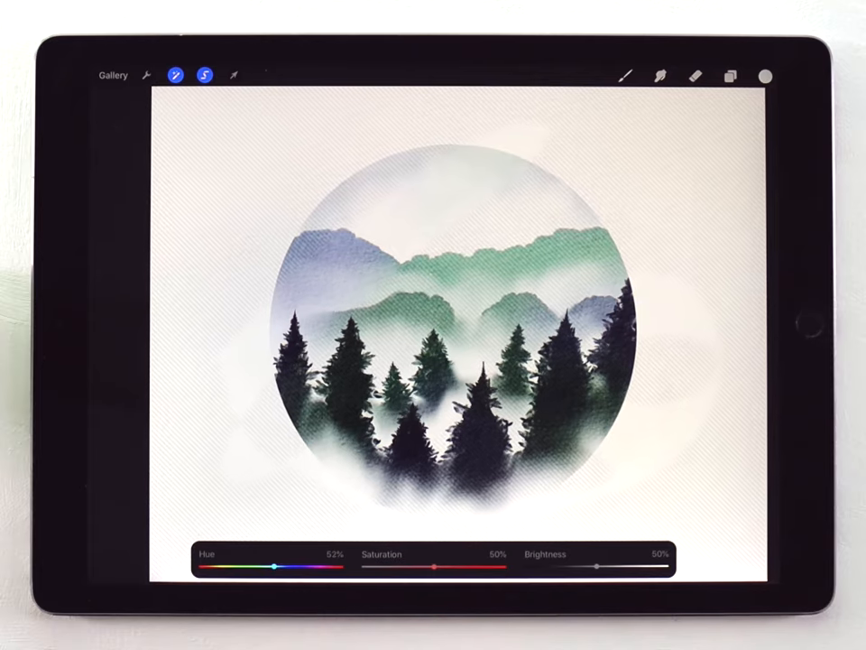